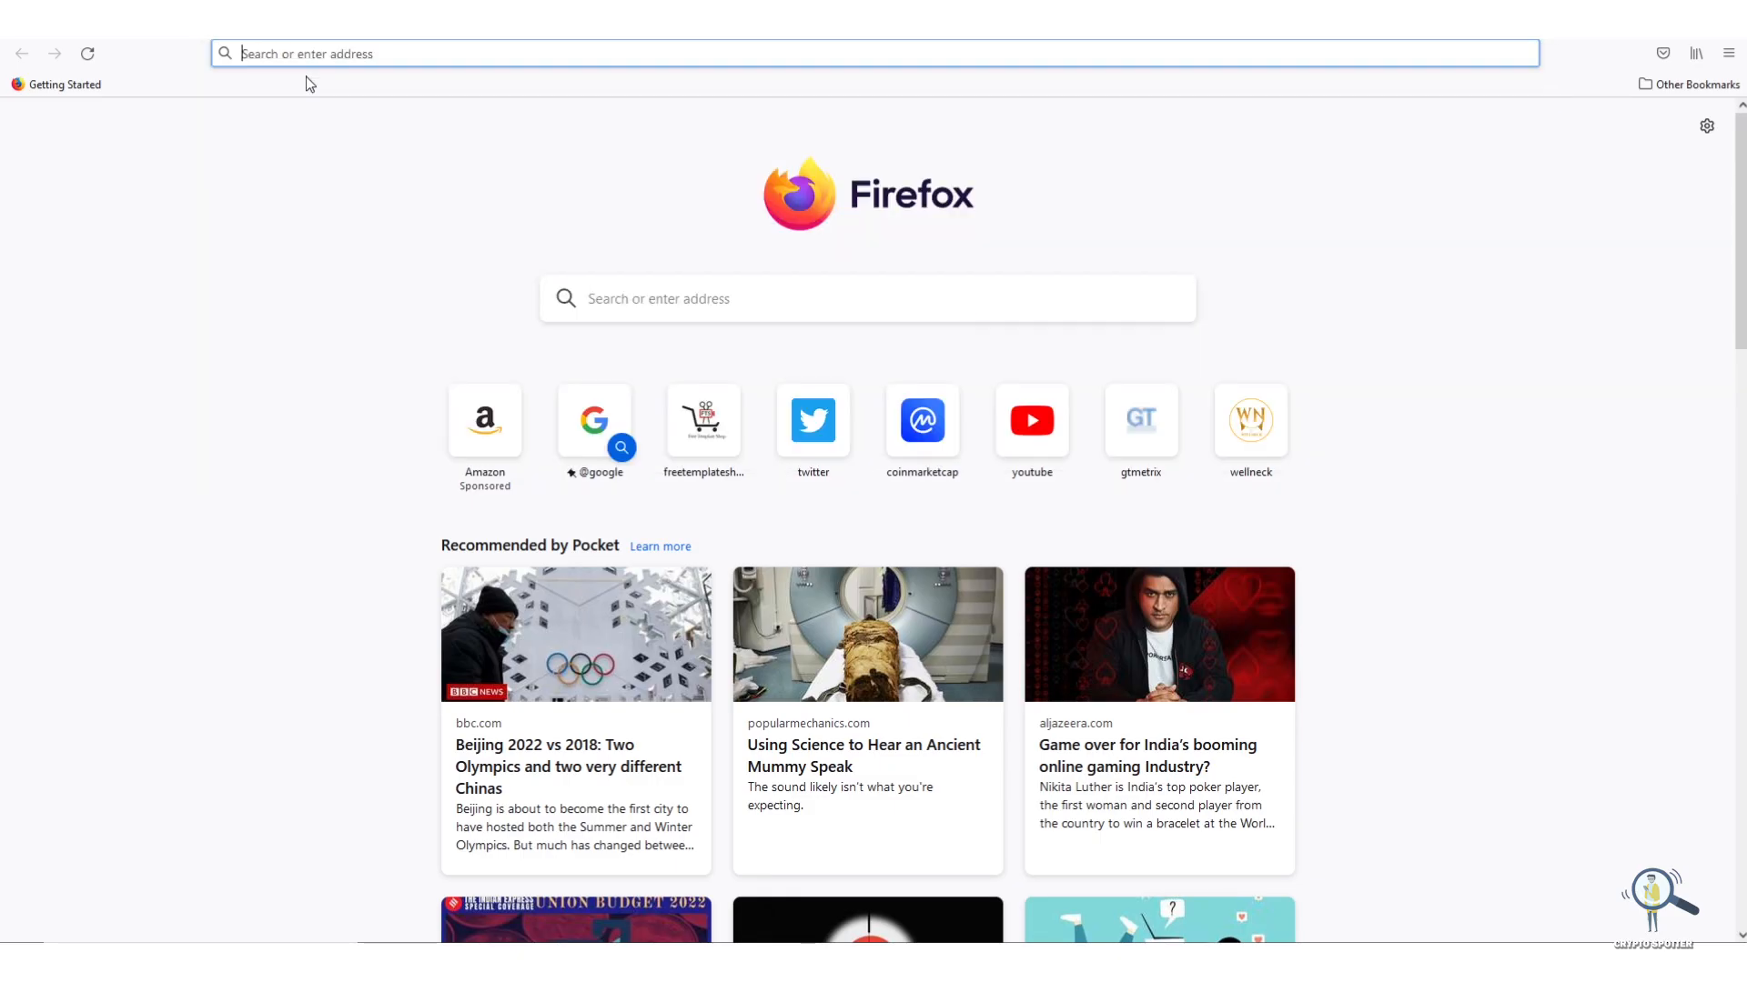
Type 'dextool' in the Firefox address bar on the way to twitter.com/TotallyARugPull.
text(dextool)
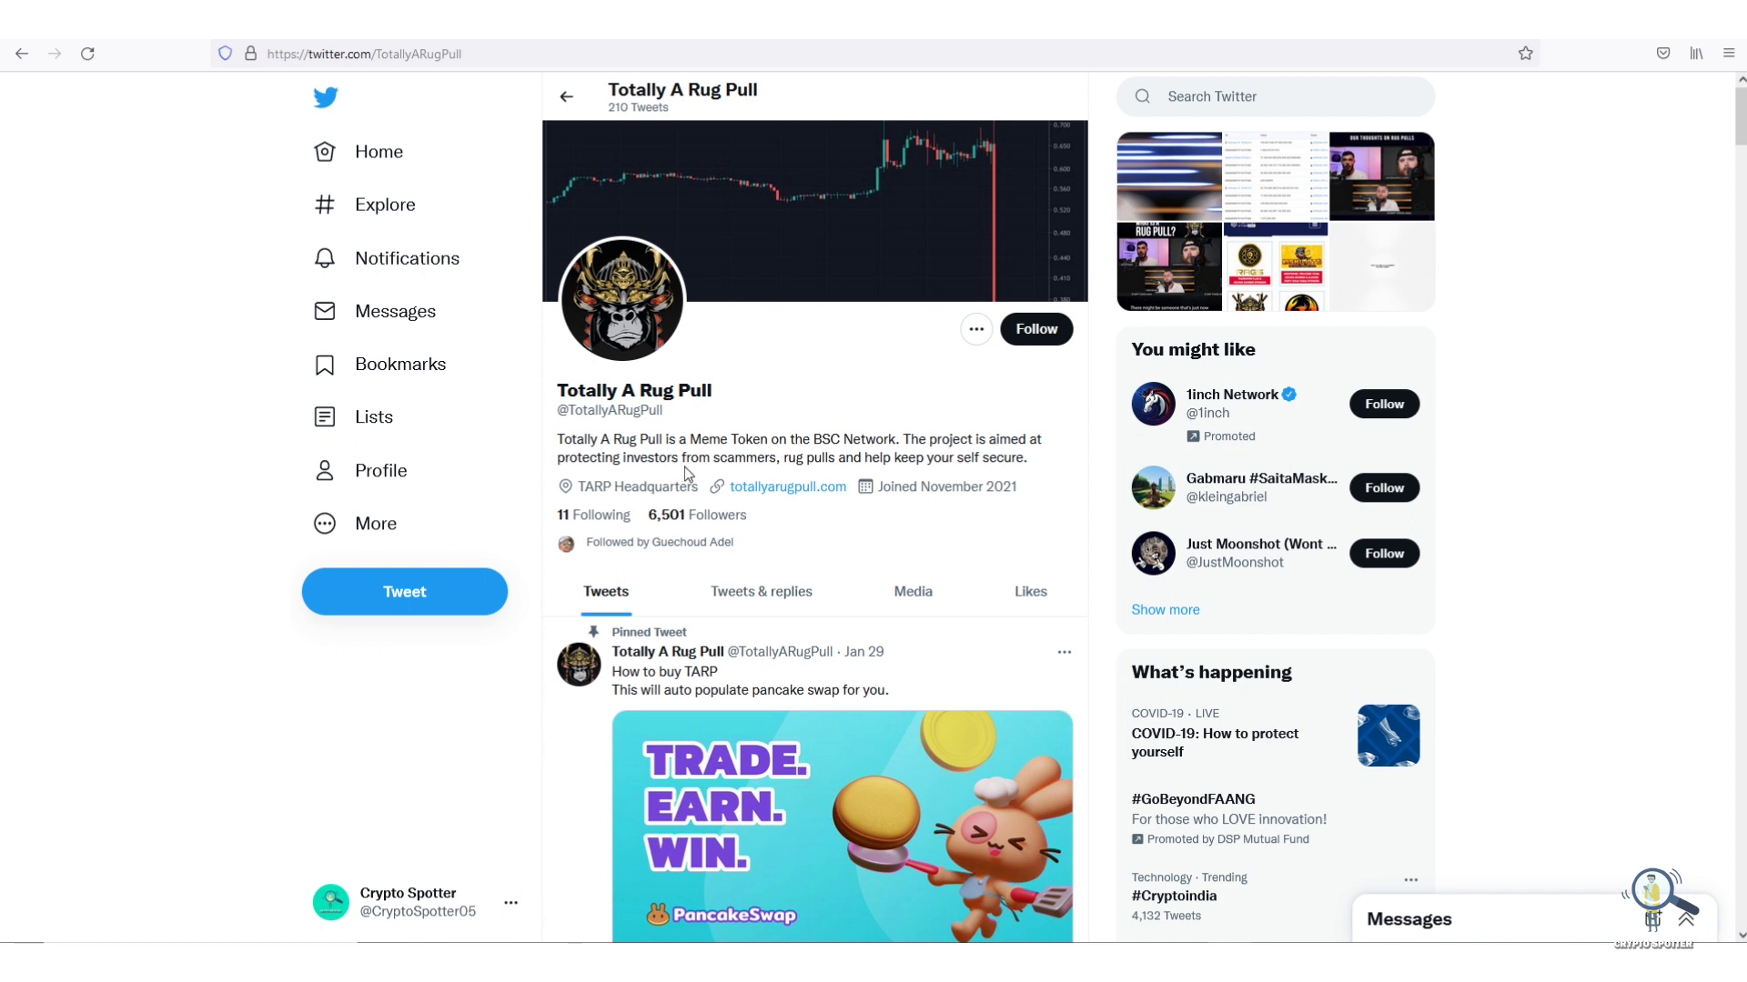
mouse_move(894, 549)
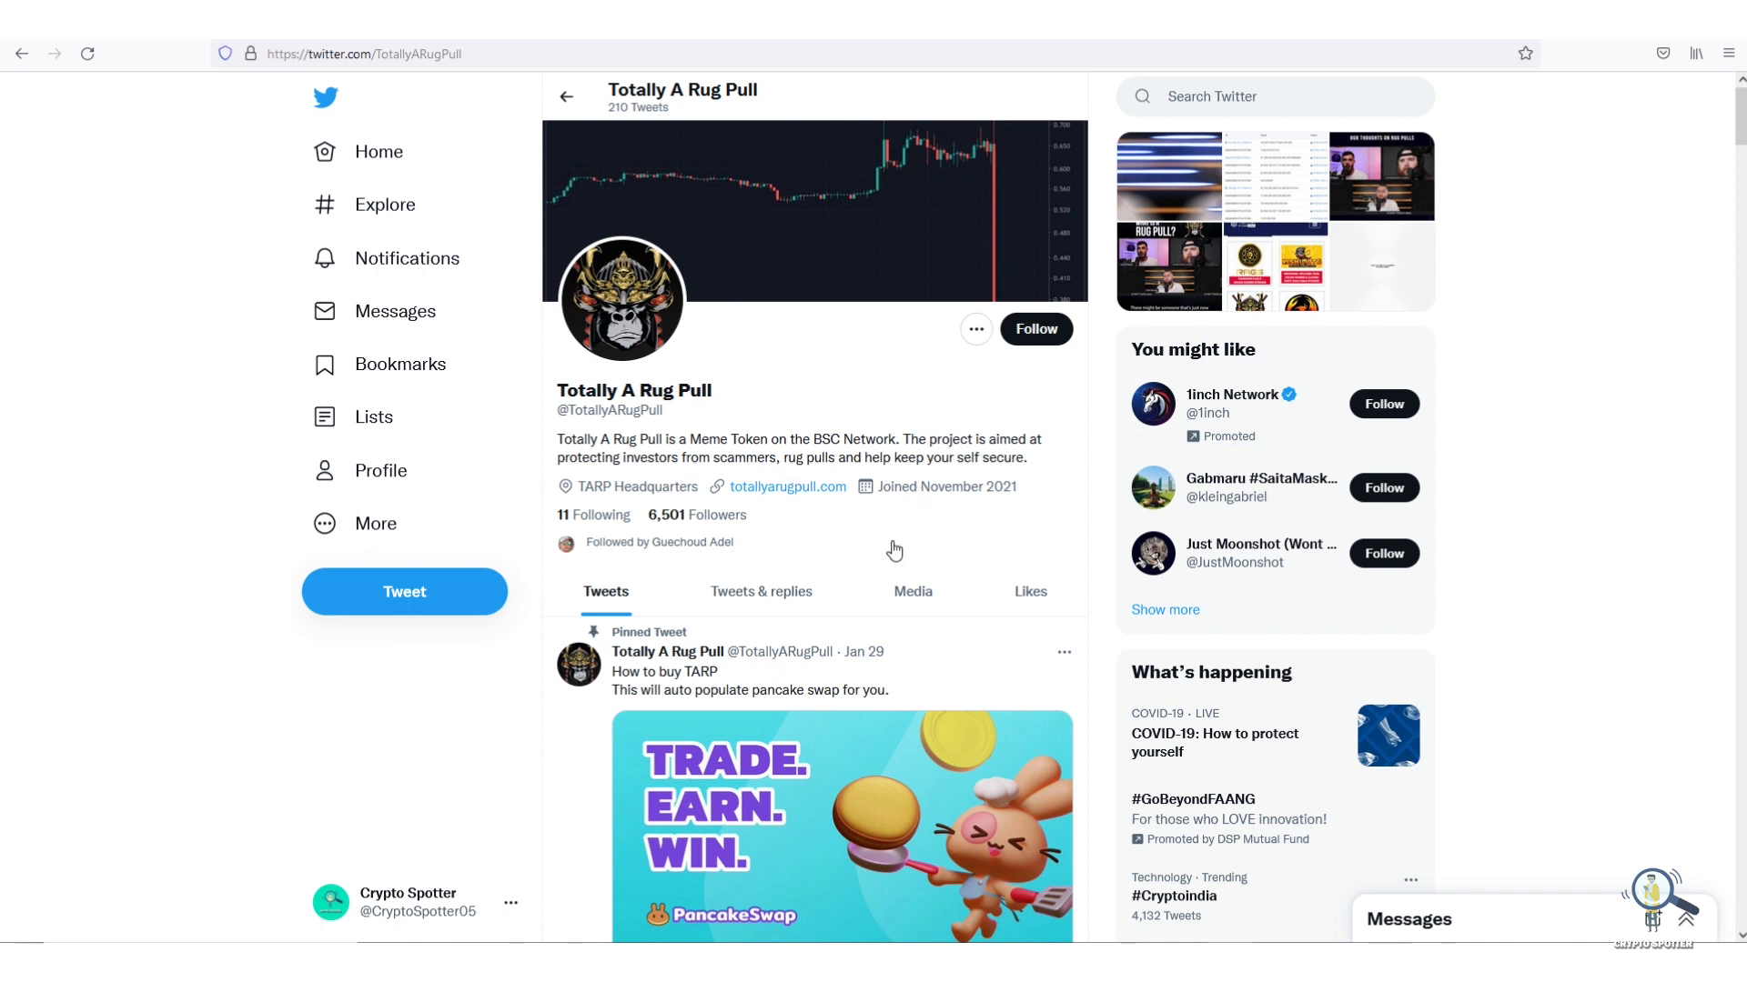
Scroll the Totally A Rug Pull profile down to the Shinobi $2 million sale tweet.
scroll(down, 3)
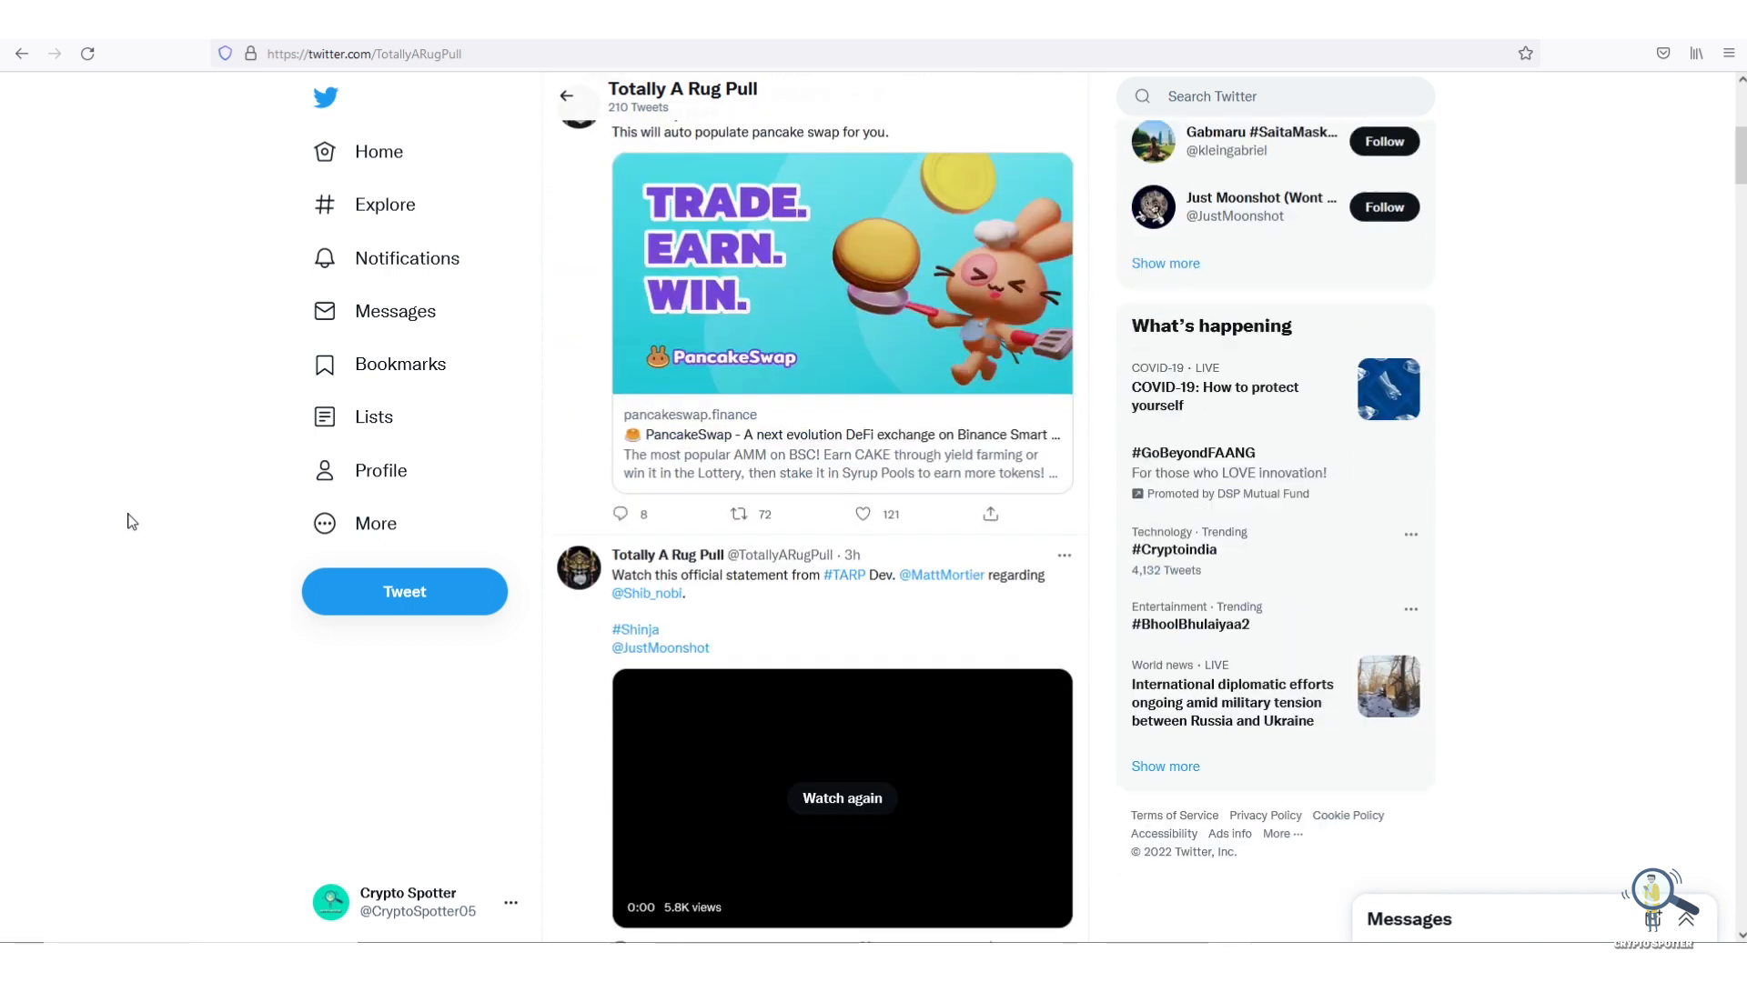
scroll(down, 3)
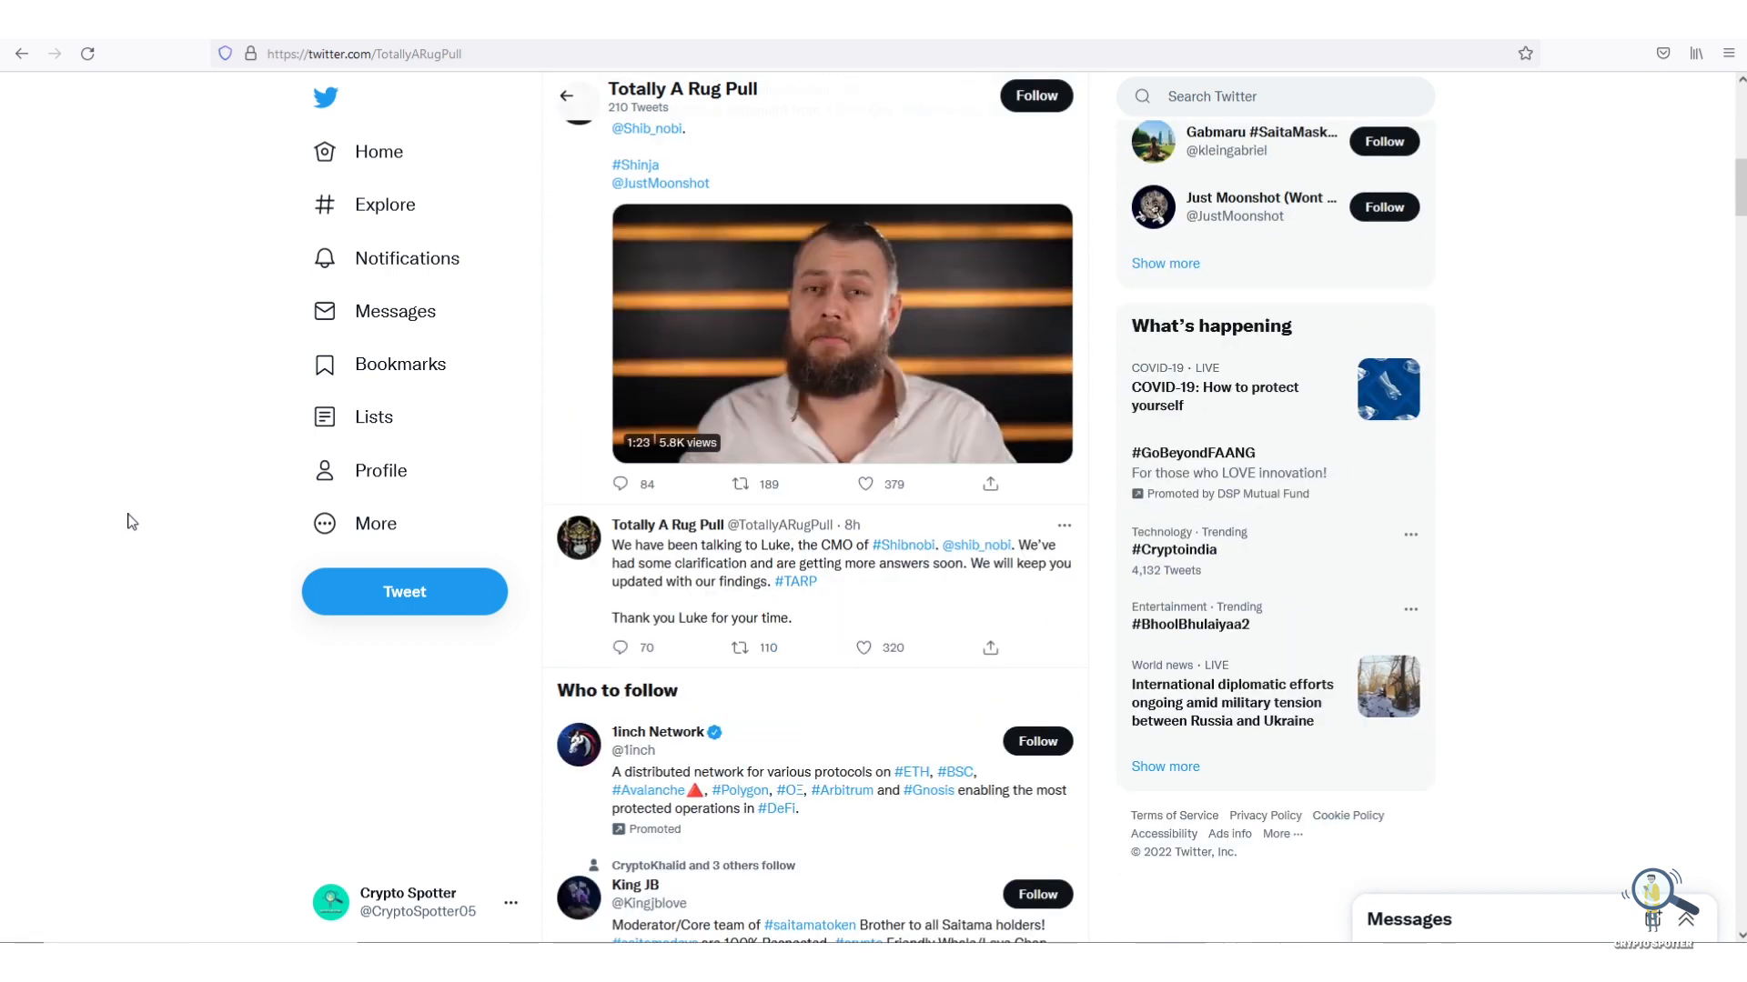
scroll(down, 3)
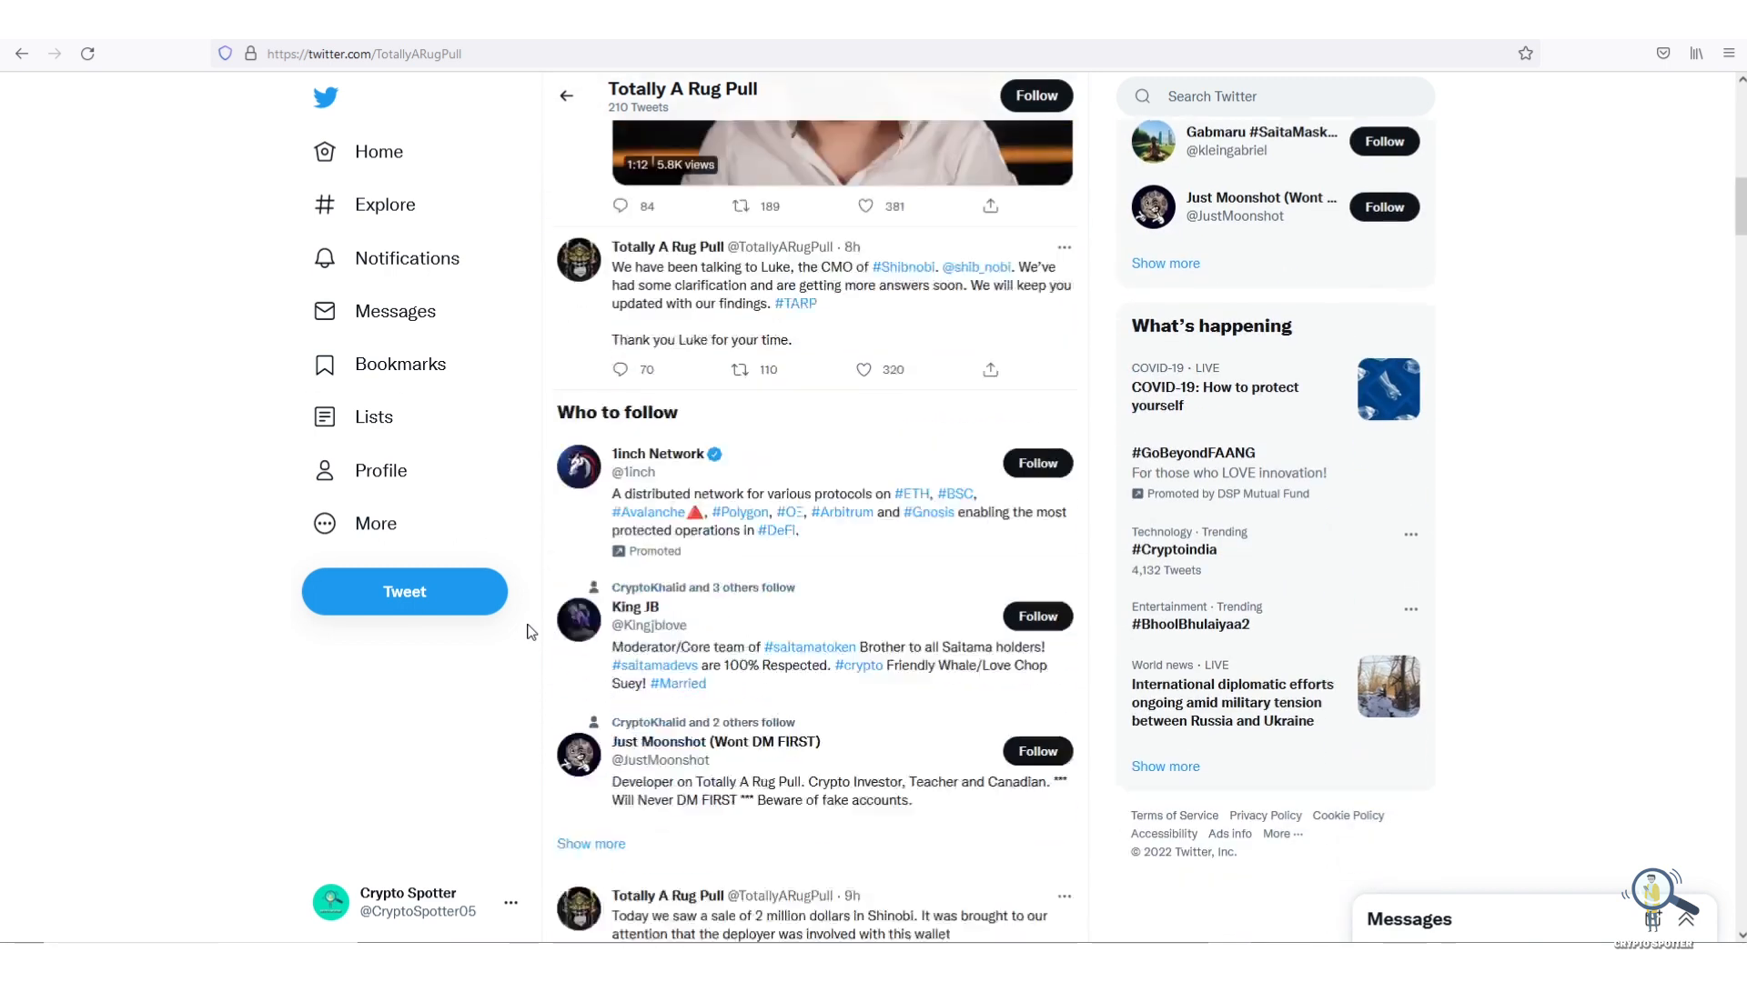
scroll(down, 3)
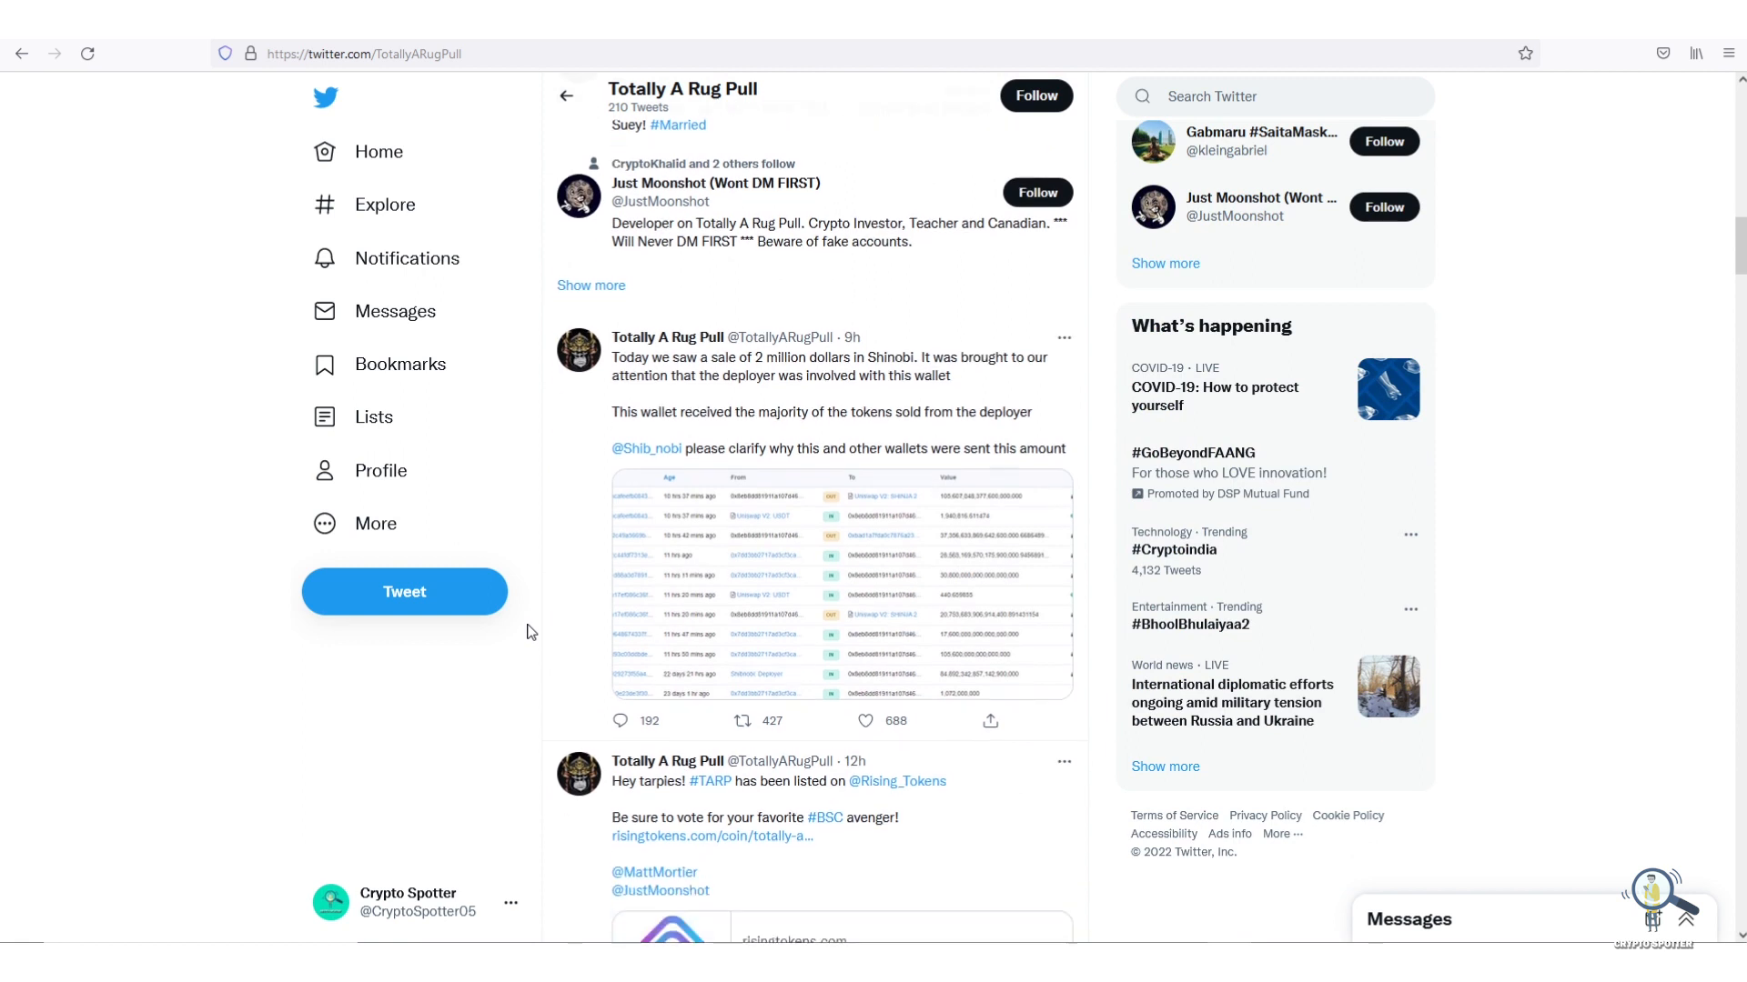
scroll(down, 3)
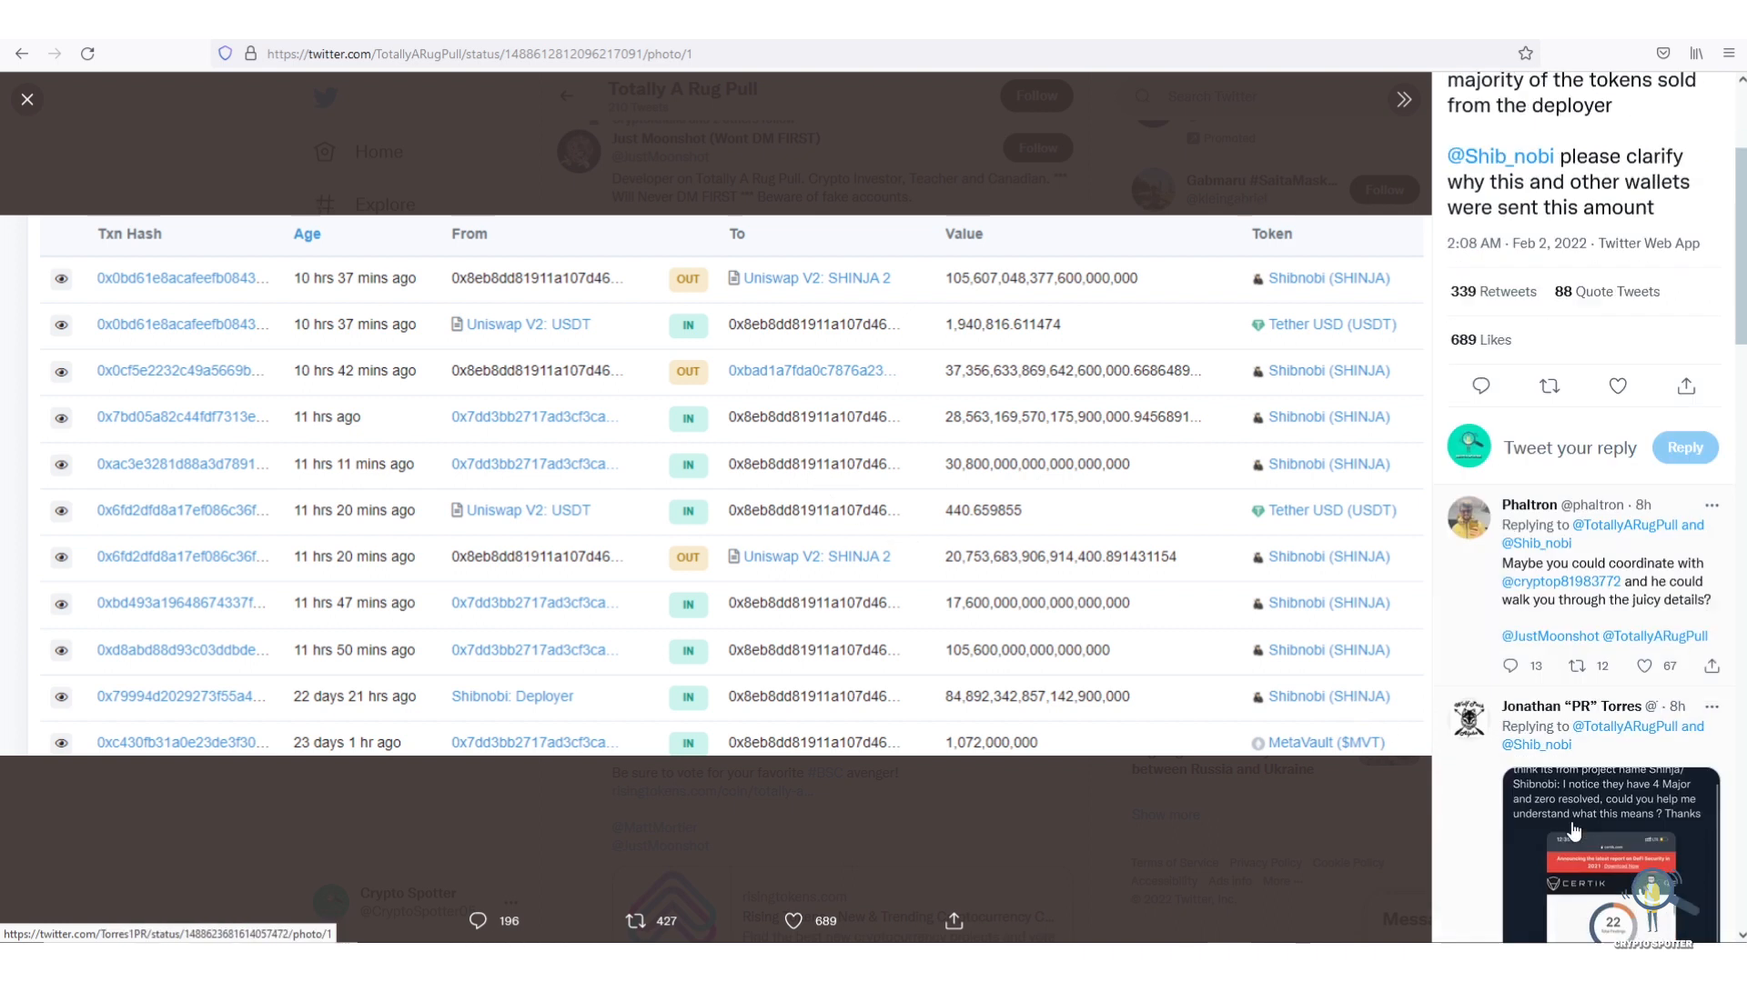
Scroll the replies beside the transaction image, then close the photo viewer.
scroll(down, 3)
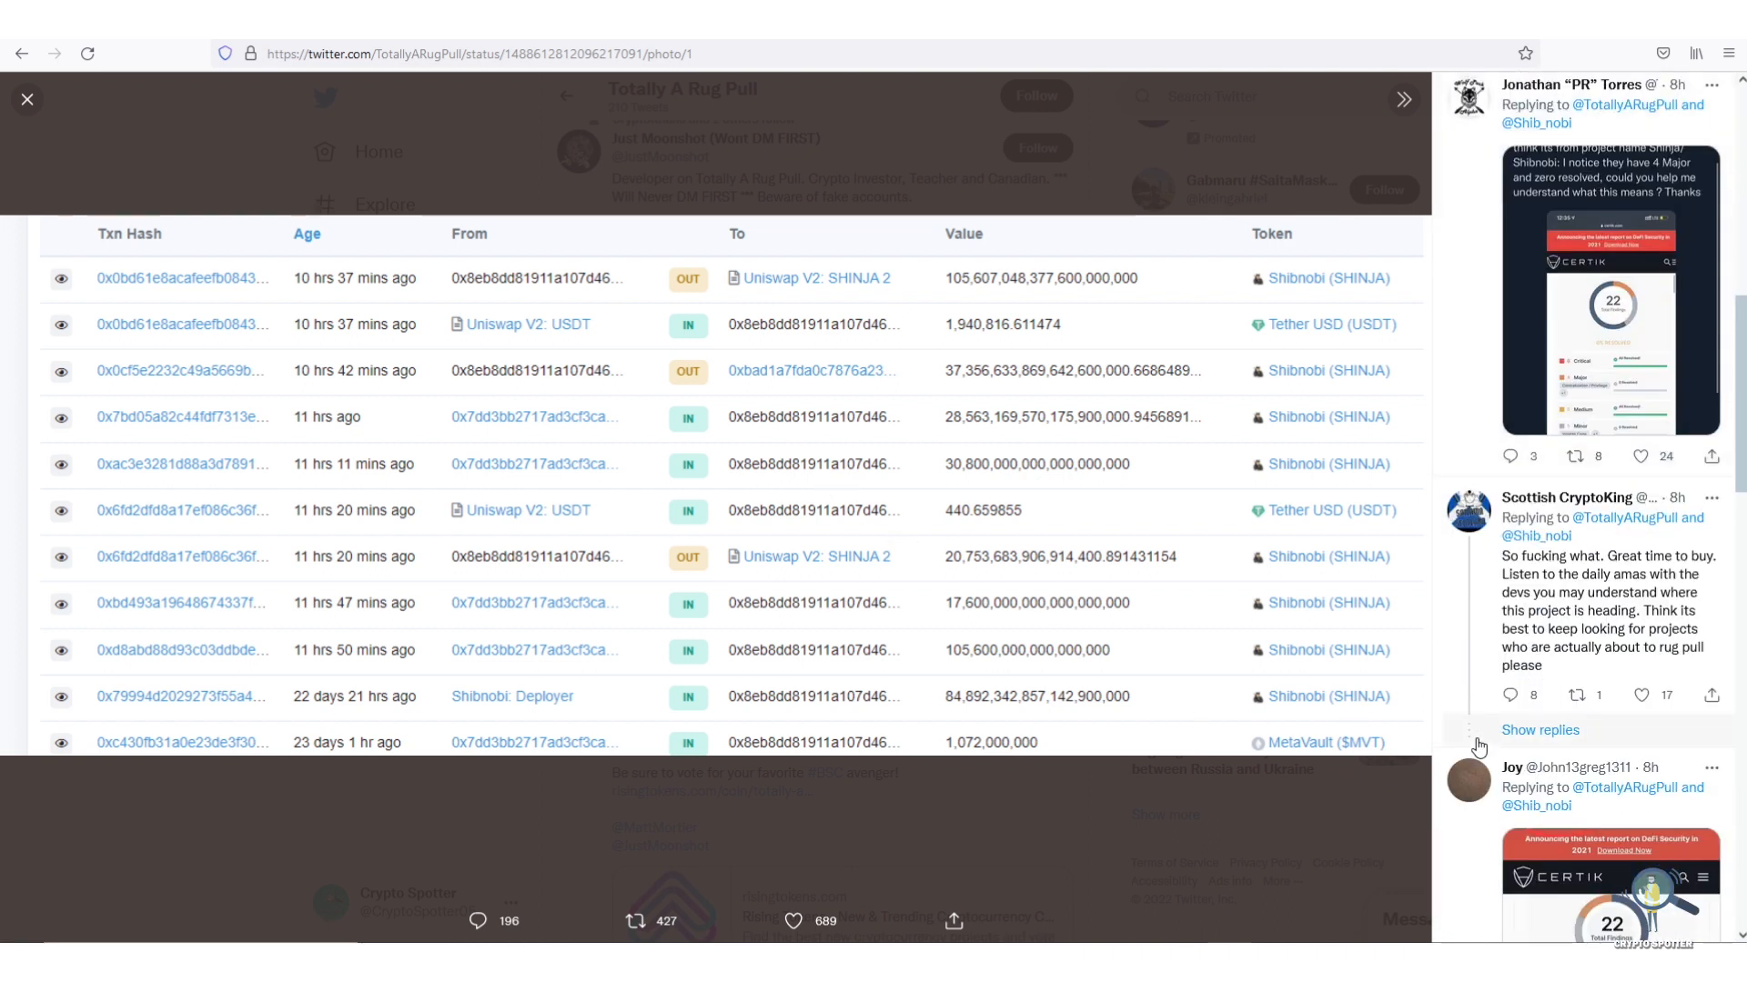
scroll(down, 3)
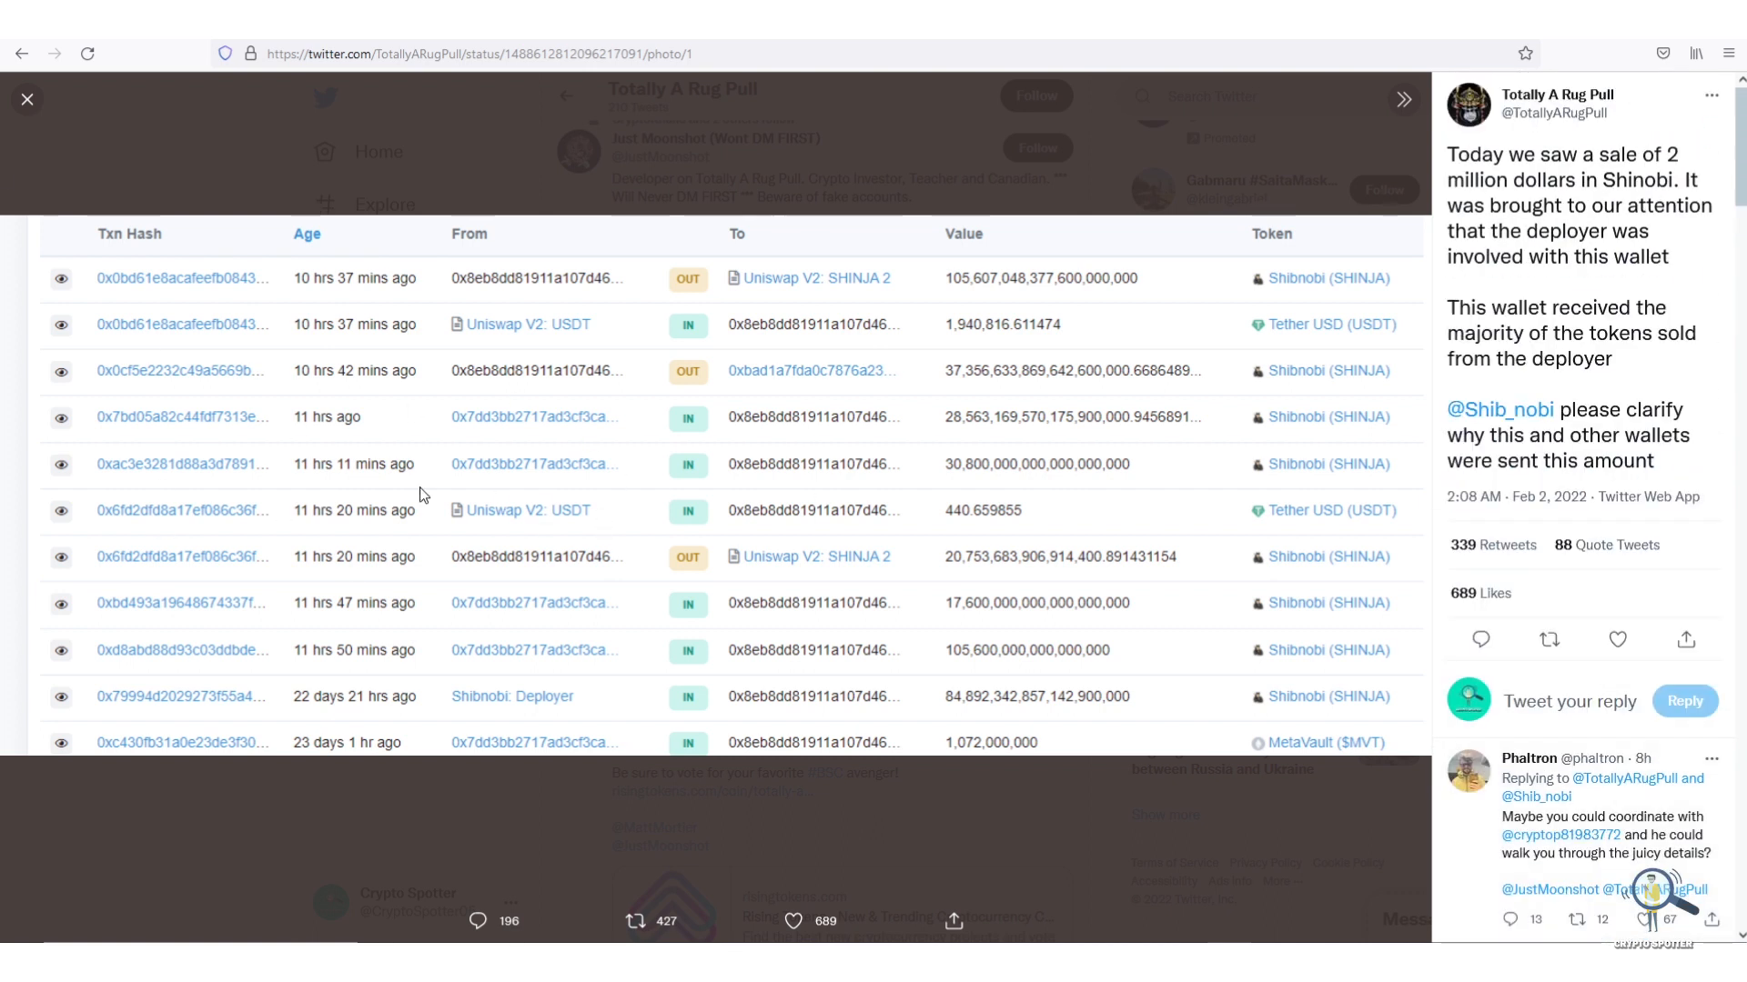
mouse_move(517, 358)
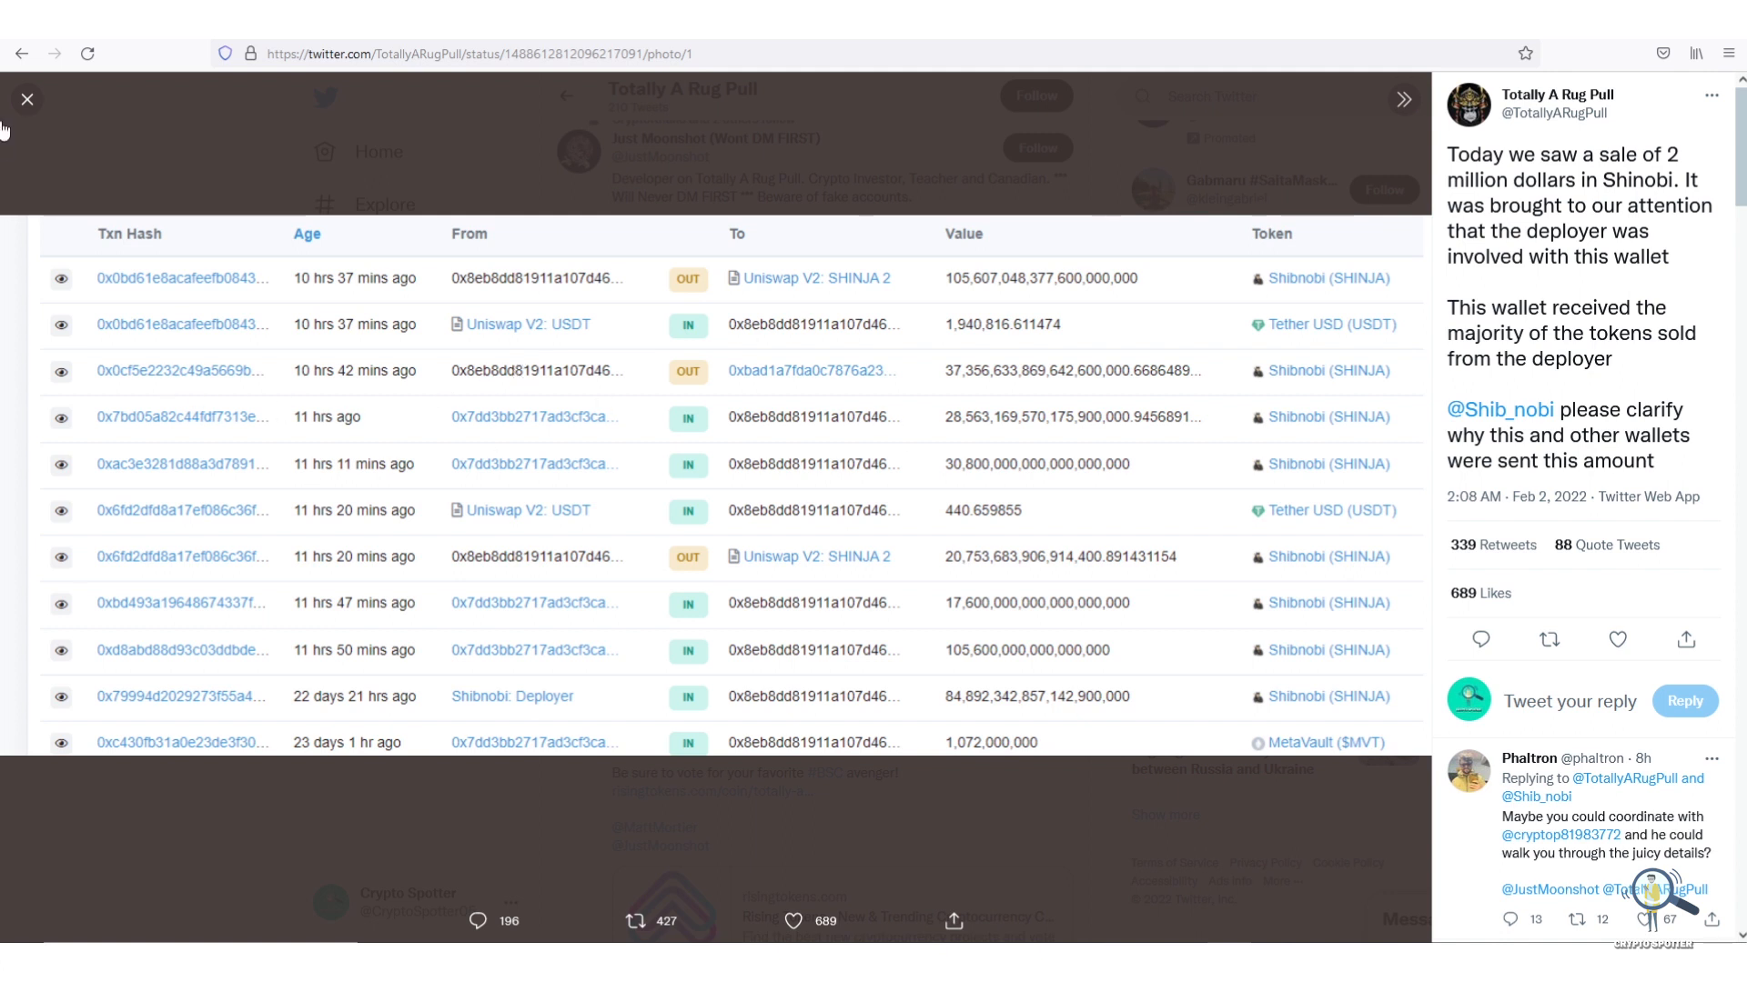
click(27, 99)
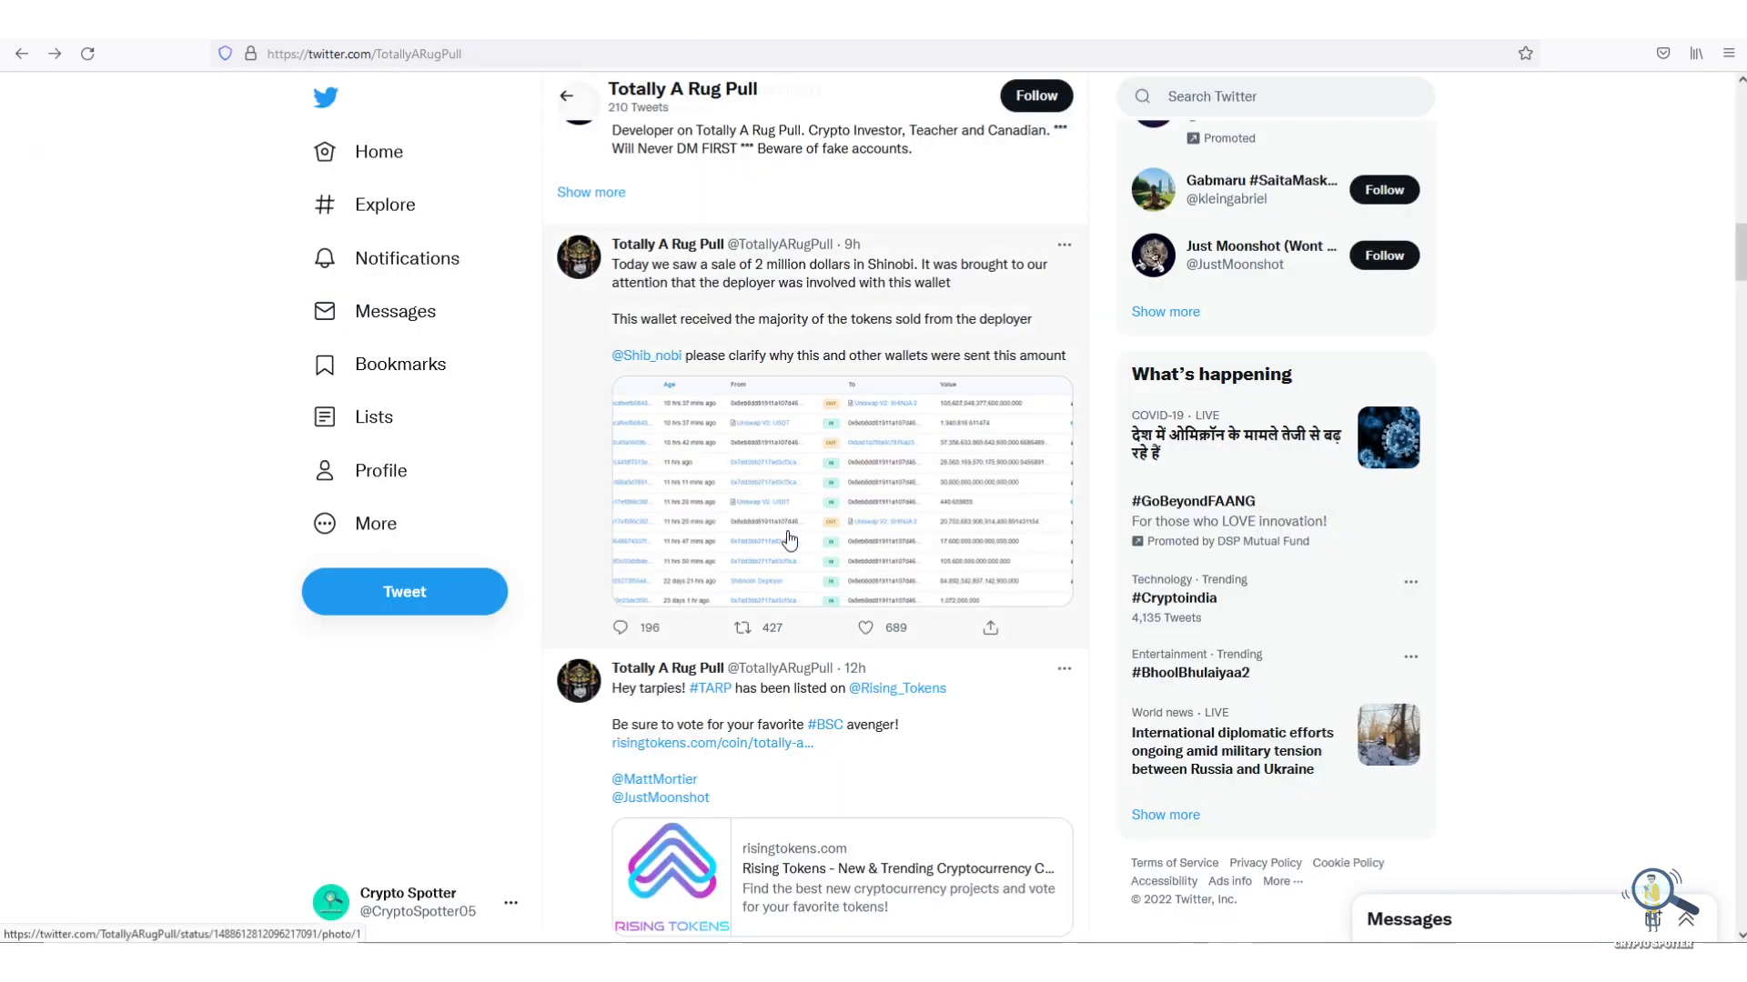
mouse_move(963, 360)
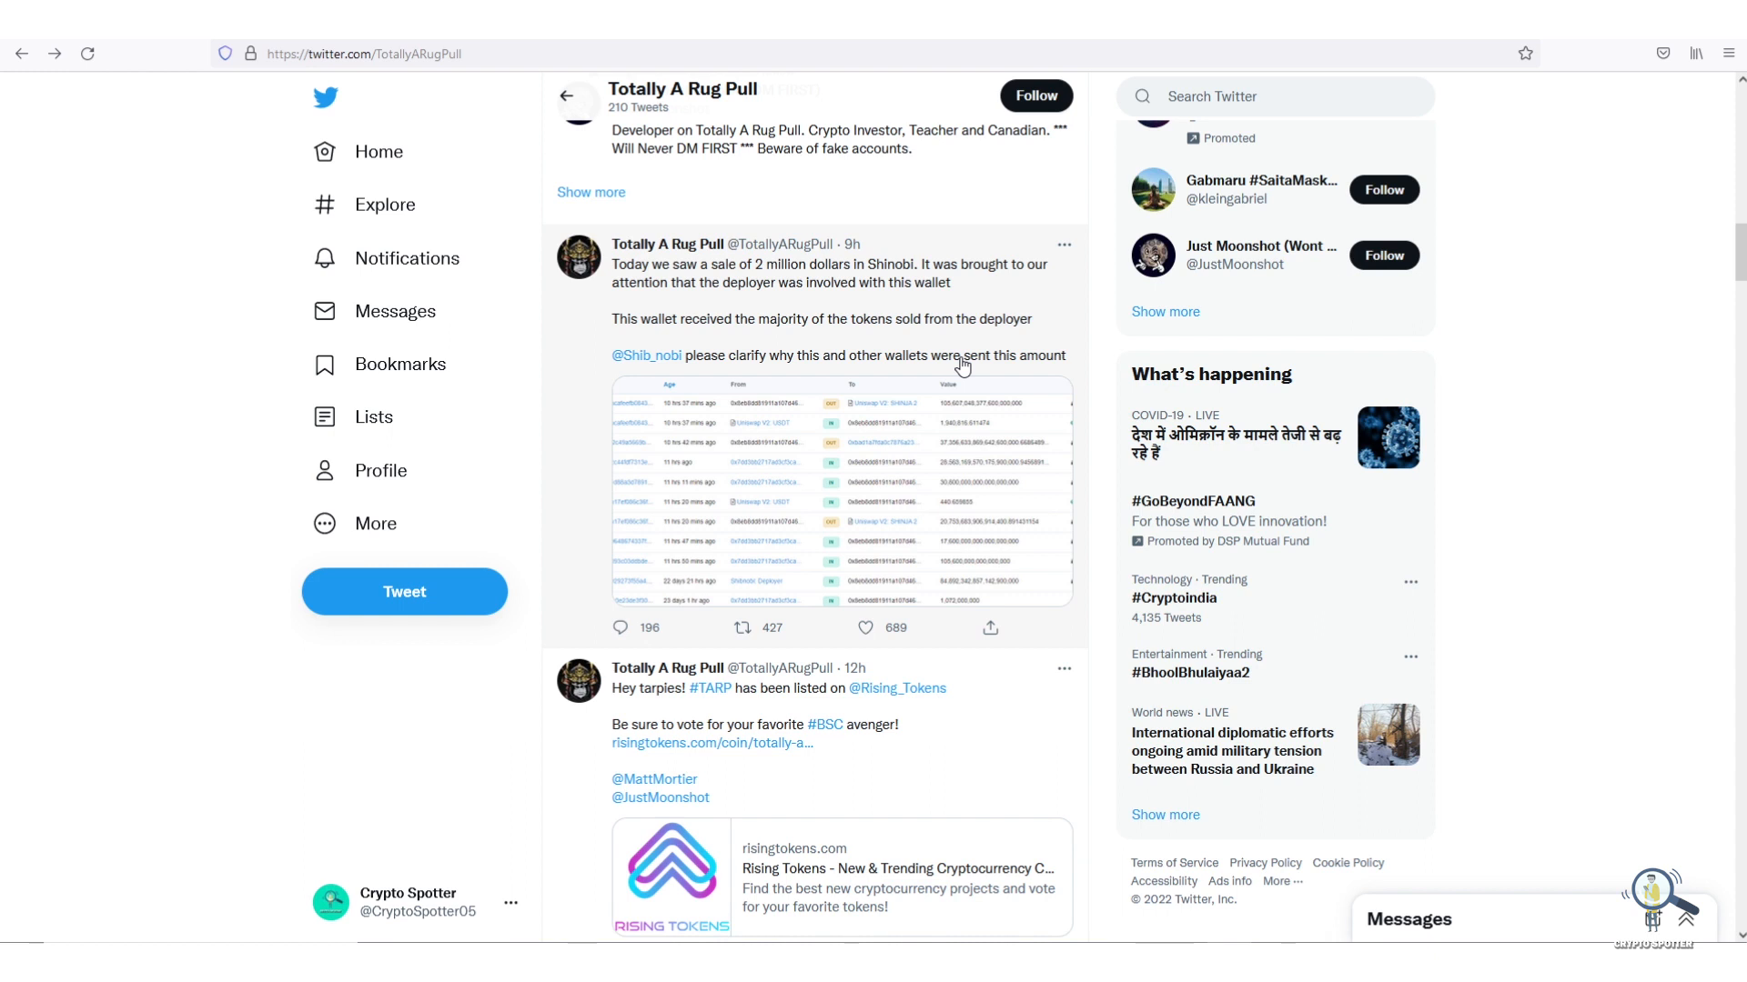
Scroll the profile feed to TARP's tweet about talking with Shibnobi CMO Luke.
scroll(down, 3)
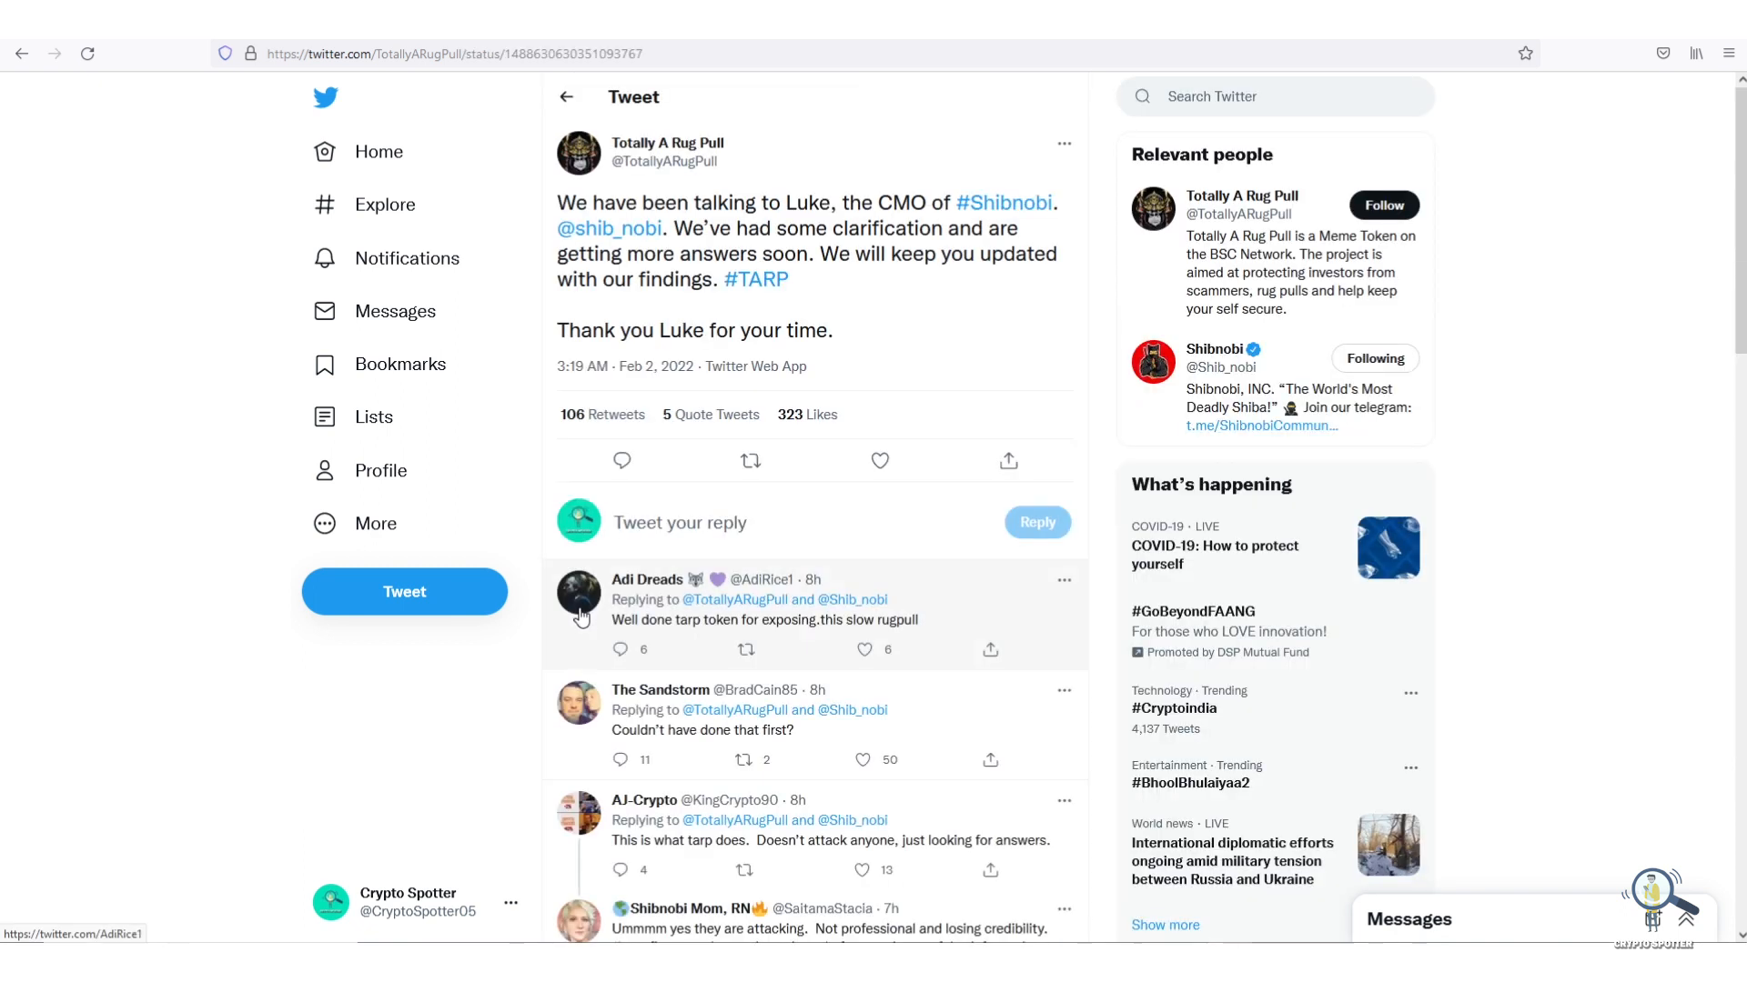
mouse_move(1047, 733)
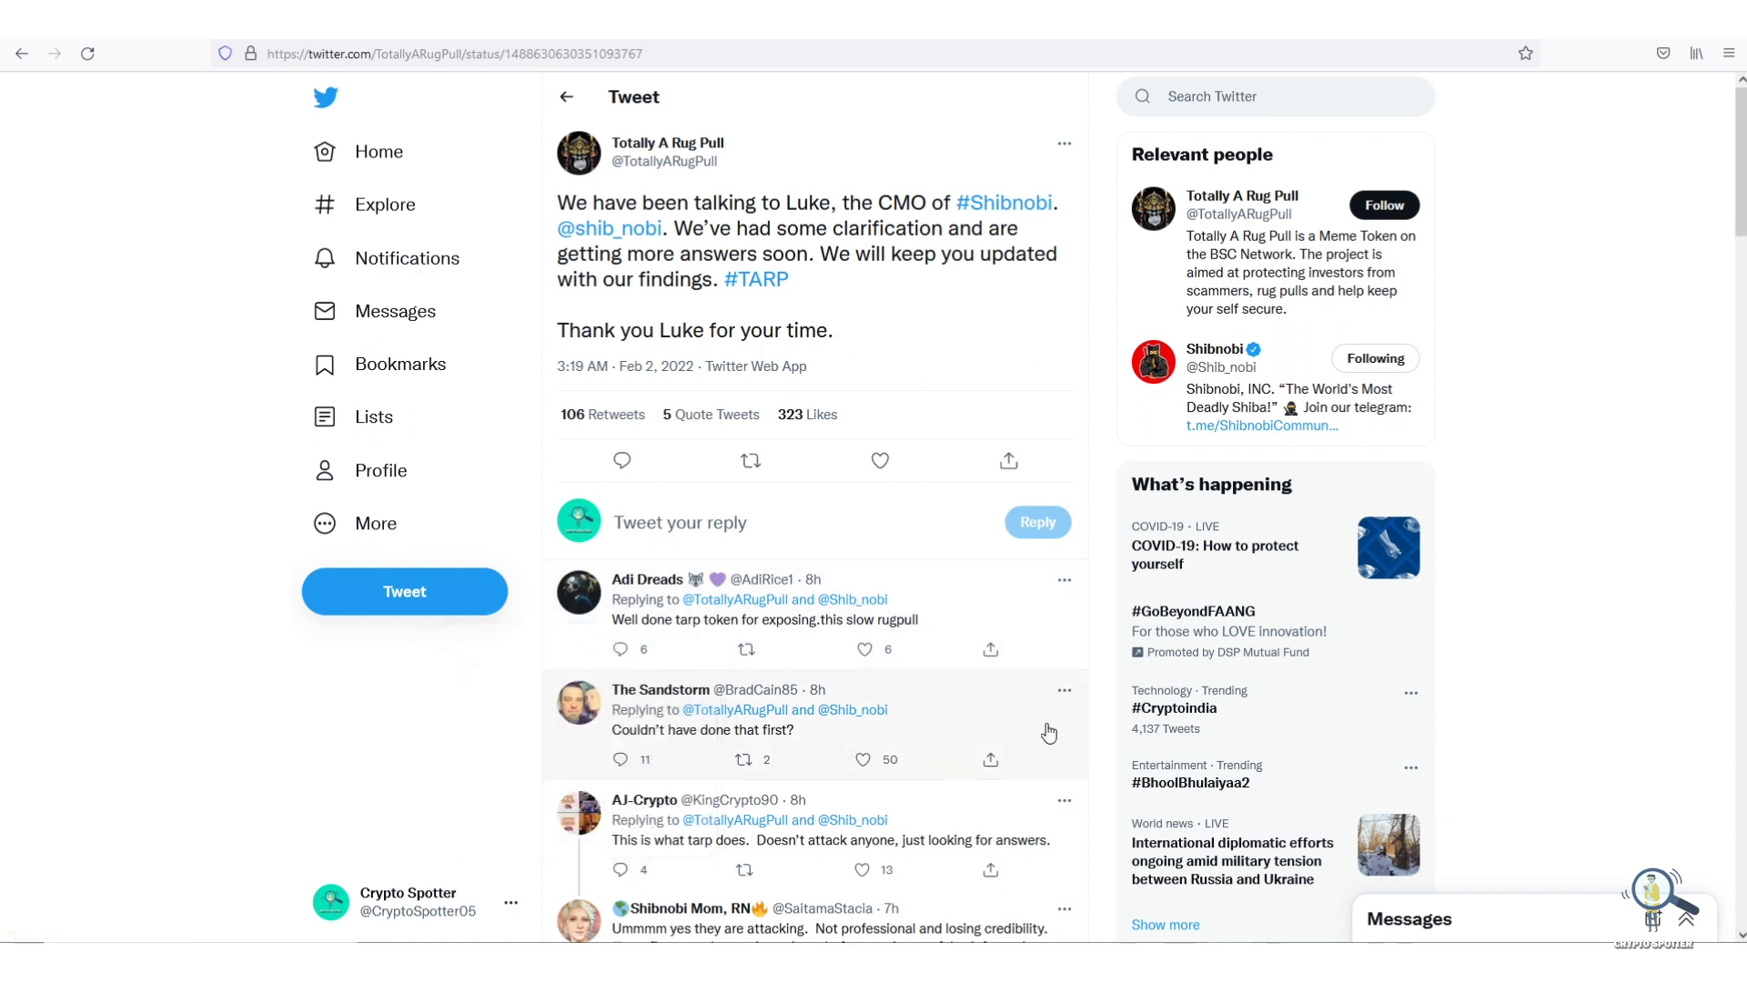
mouse_move(973, 344)
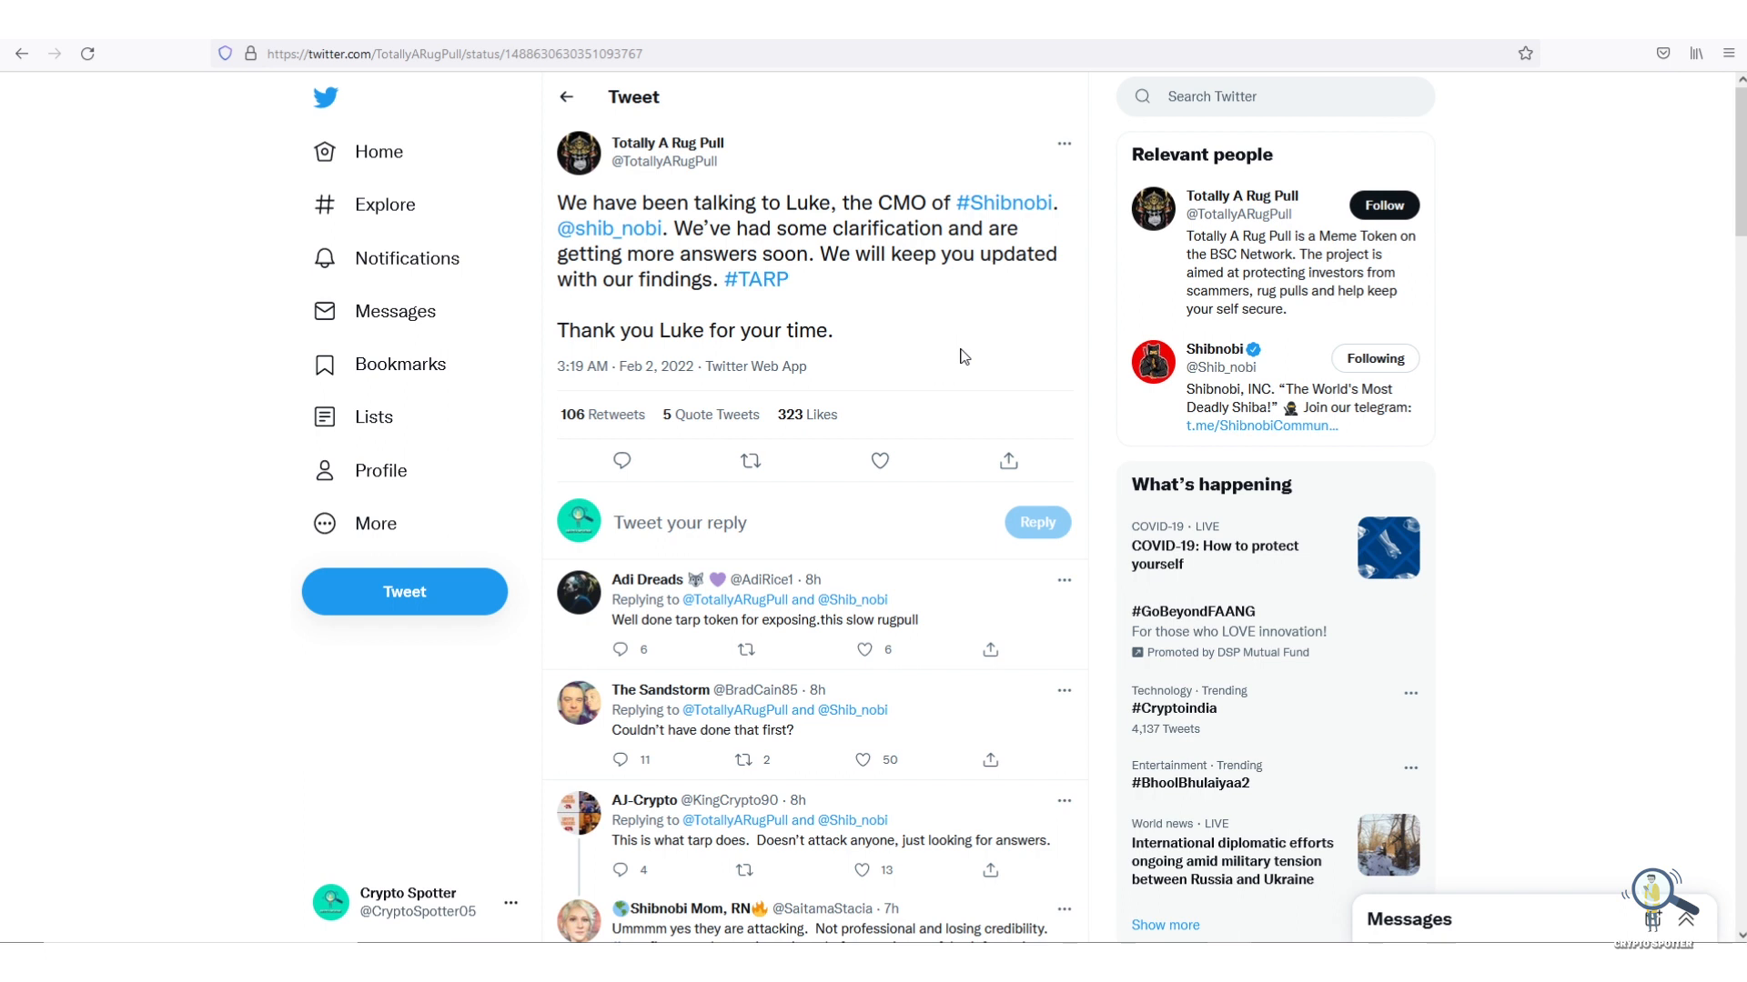
mouse_move(763, 752)
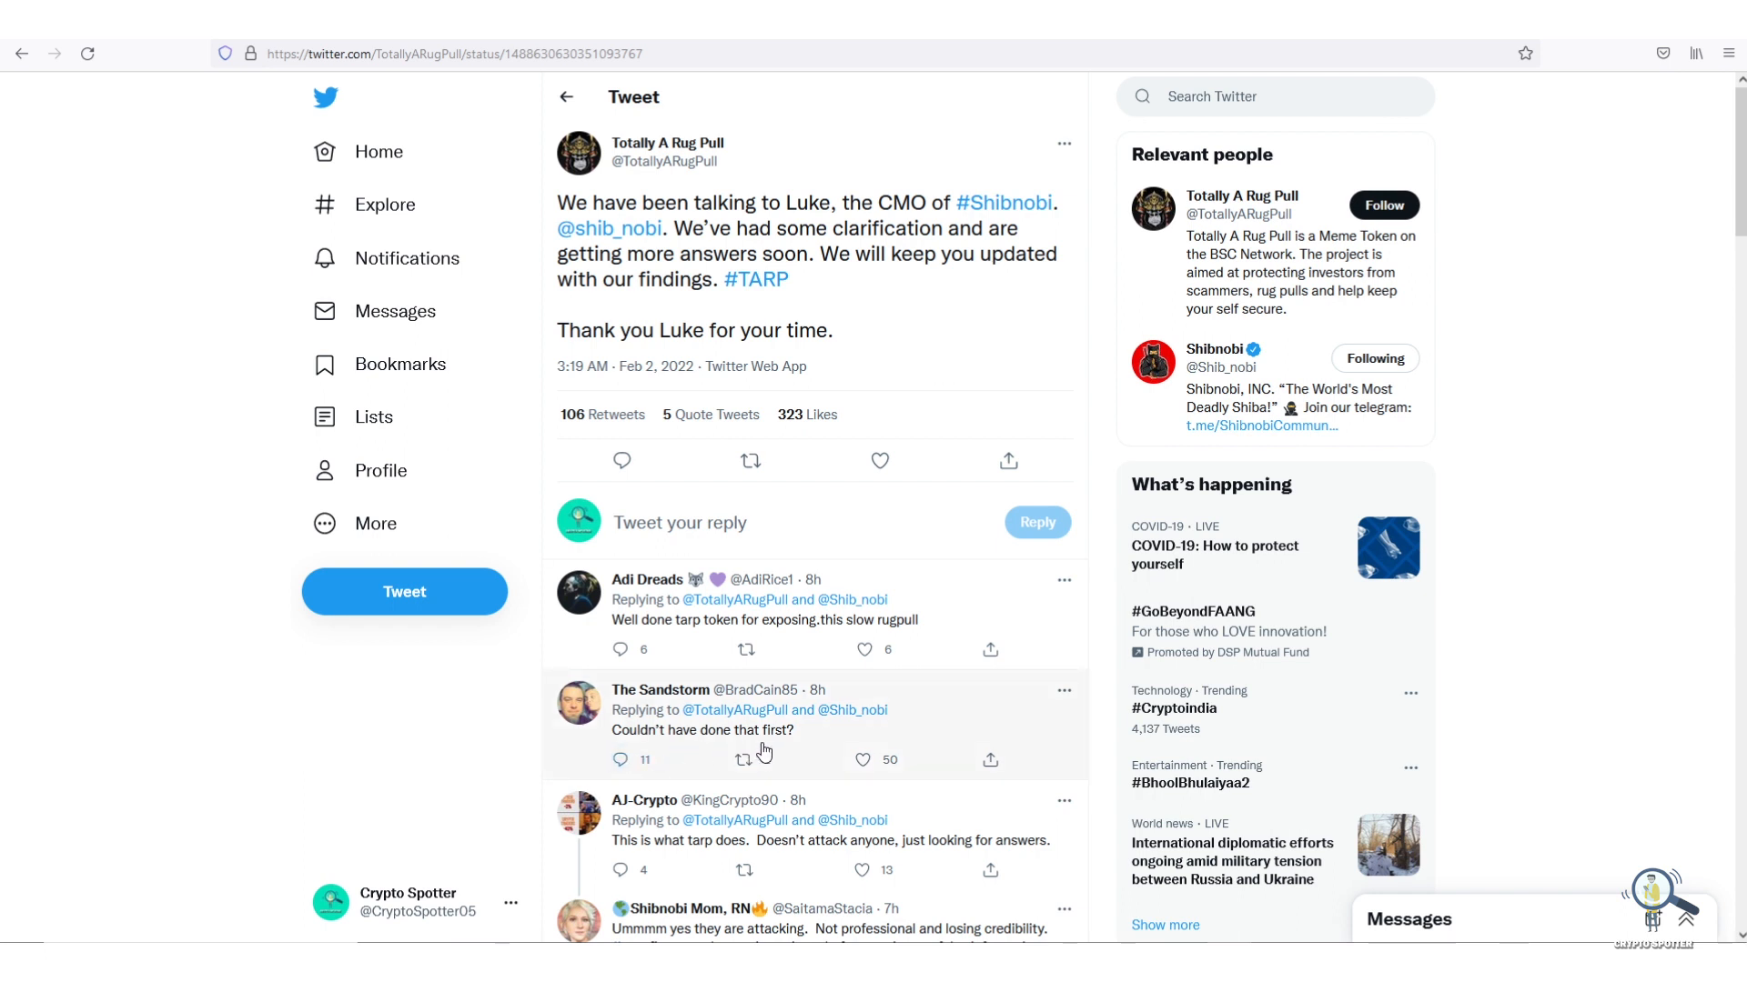
scroll(down, 3)
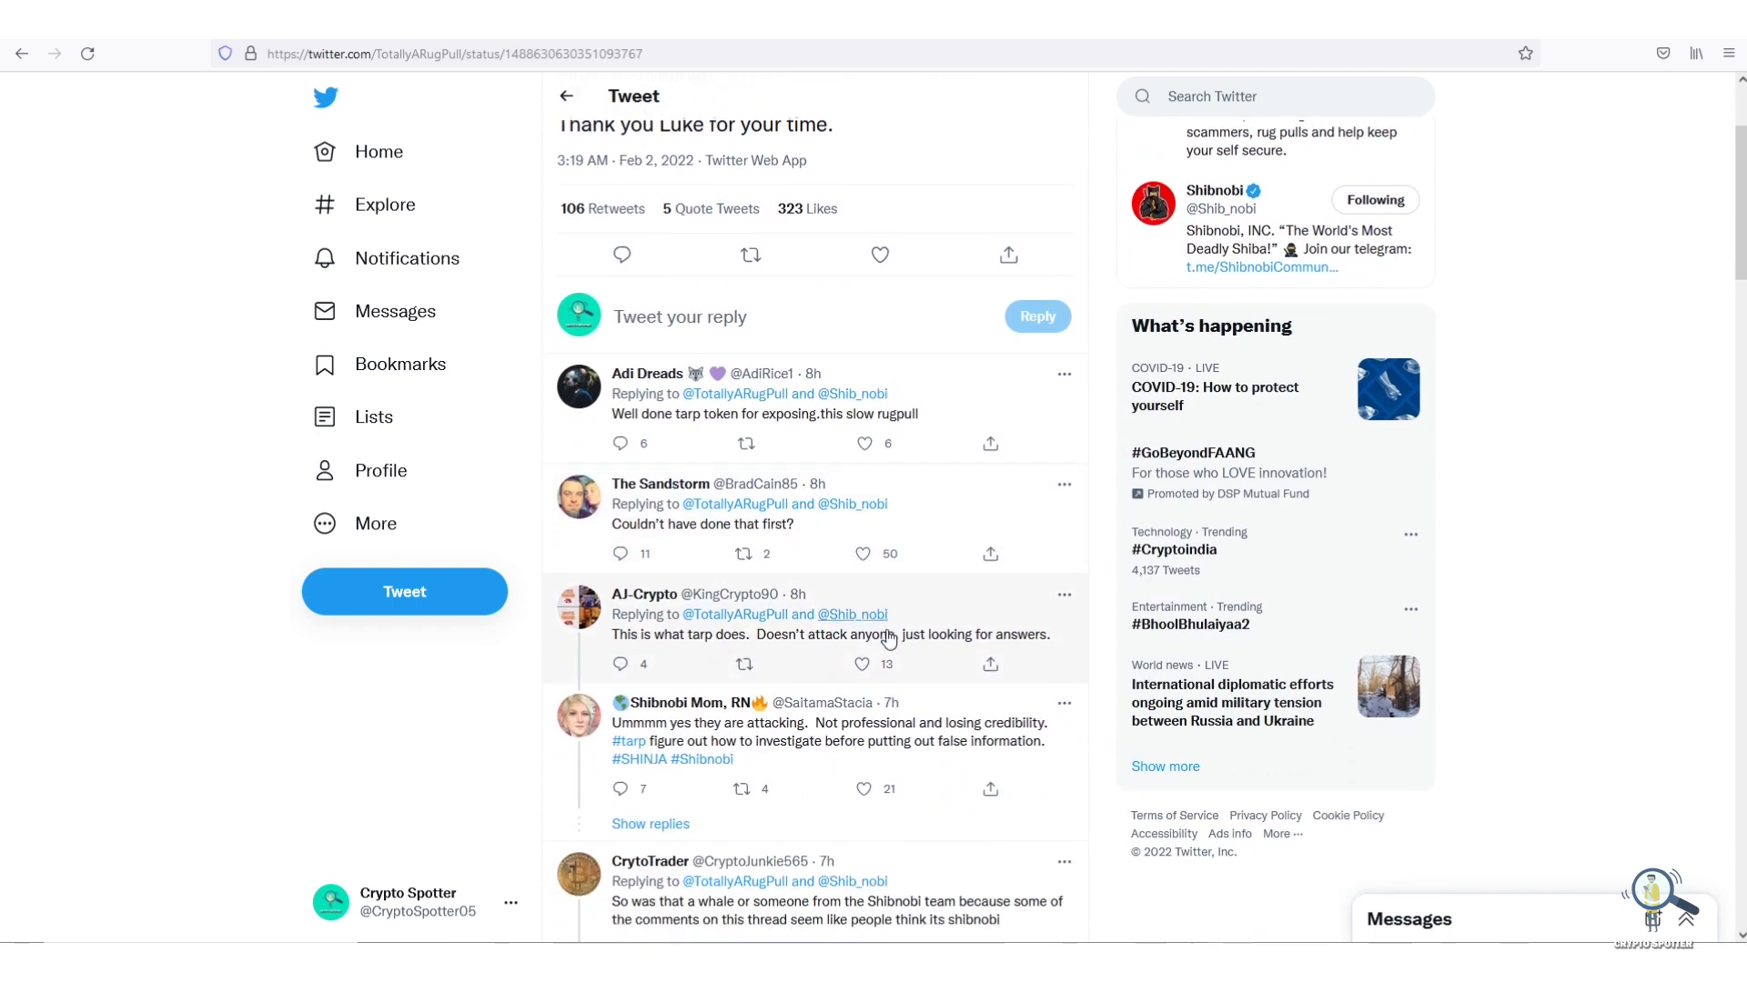
scroll(down, 3)
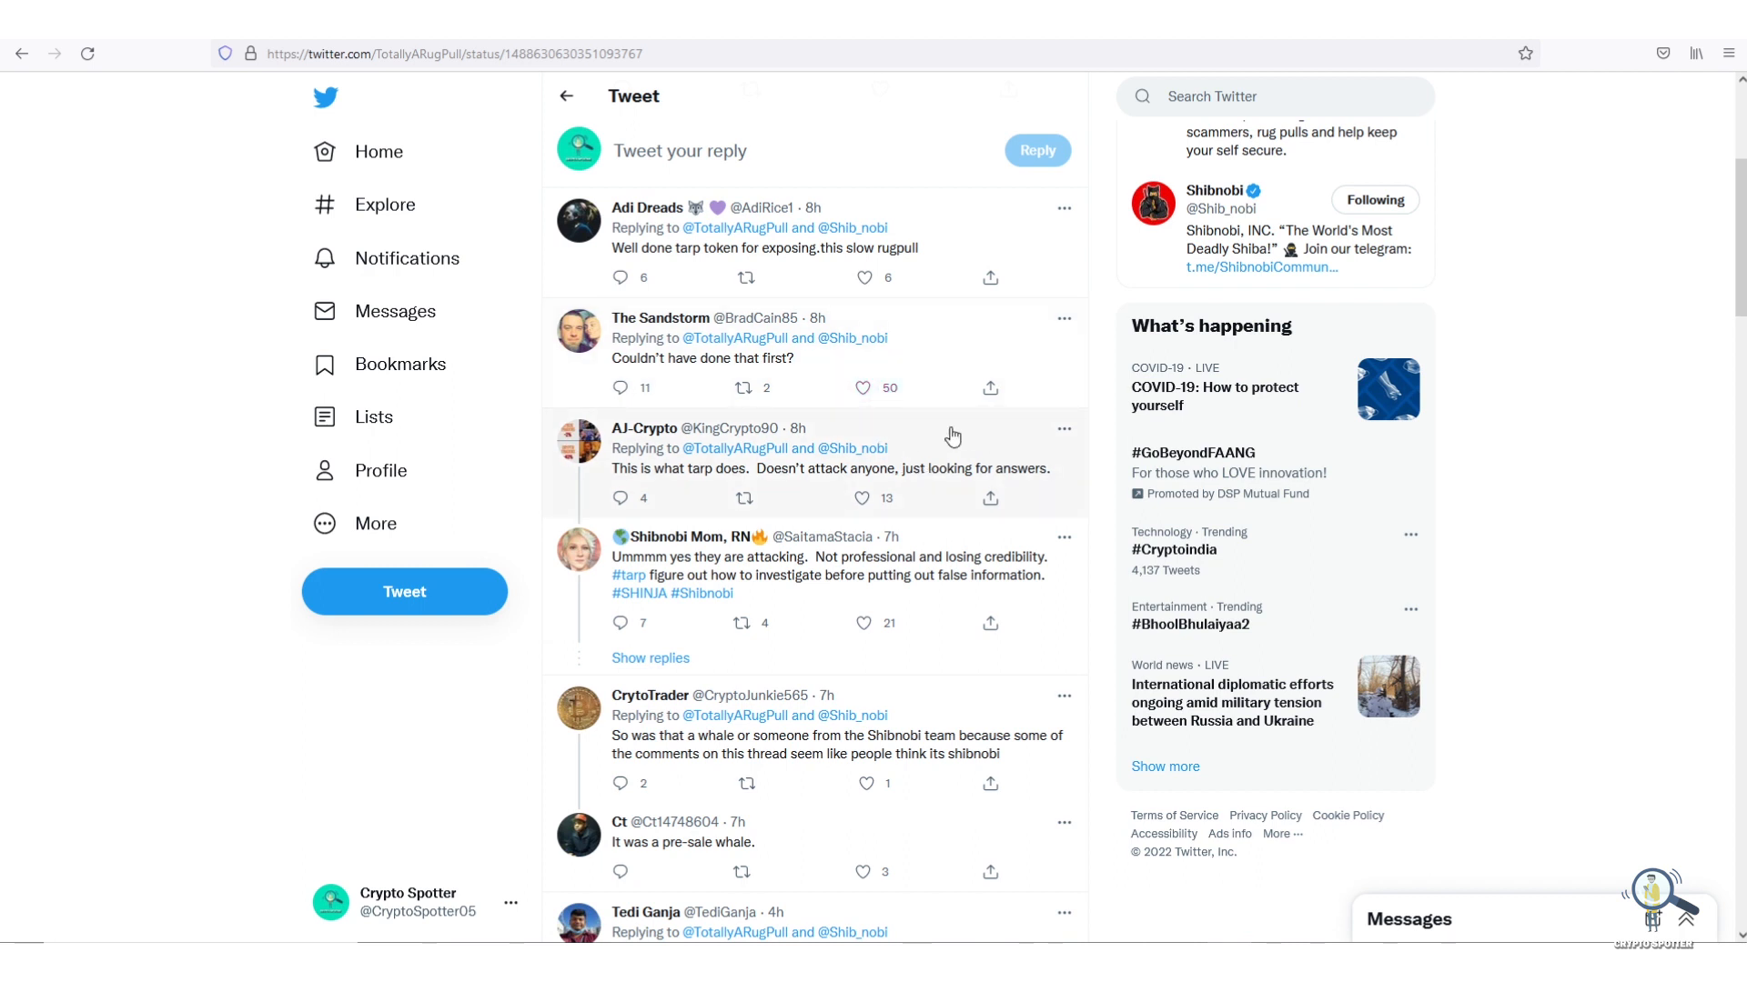
mouse_move(943, 496)
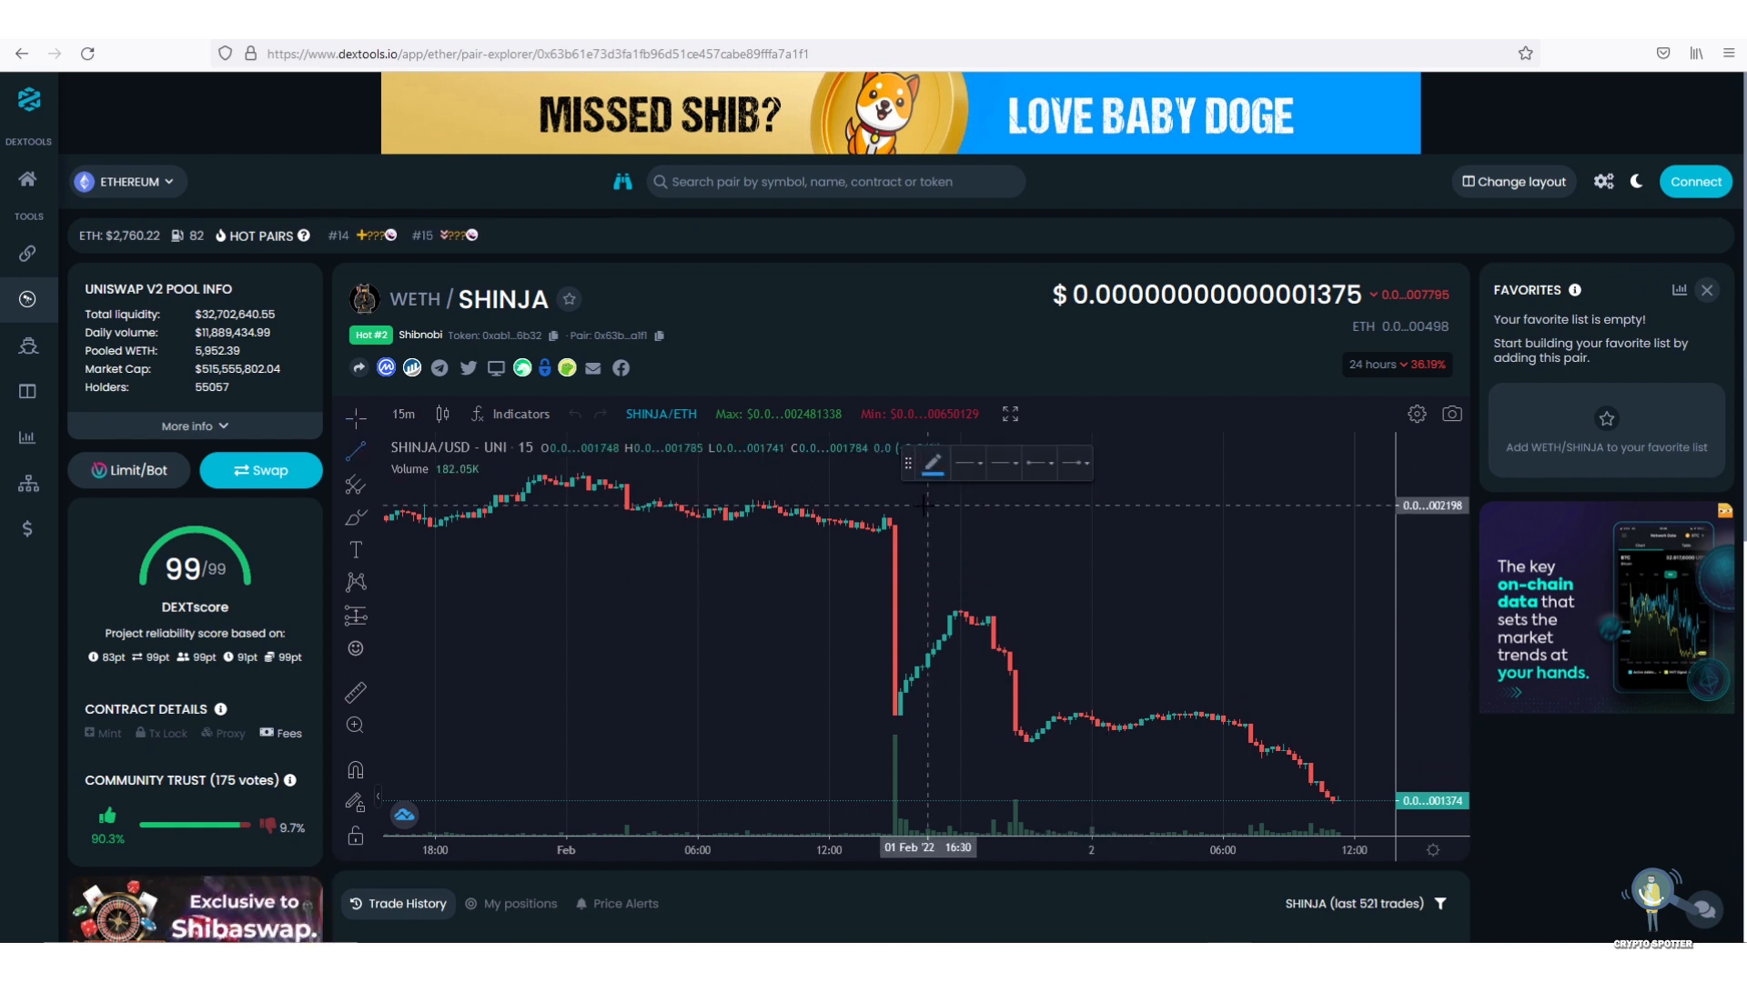
Drag a descending trendline from the Feb 1 peak to the latest SHINJA candle.
drag(899, 505, 1363, 771)
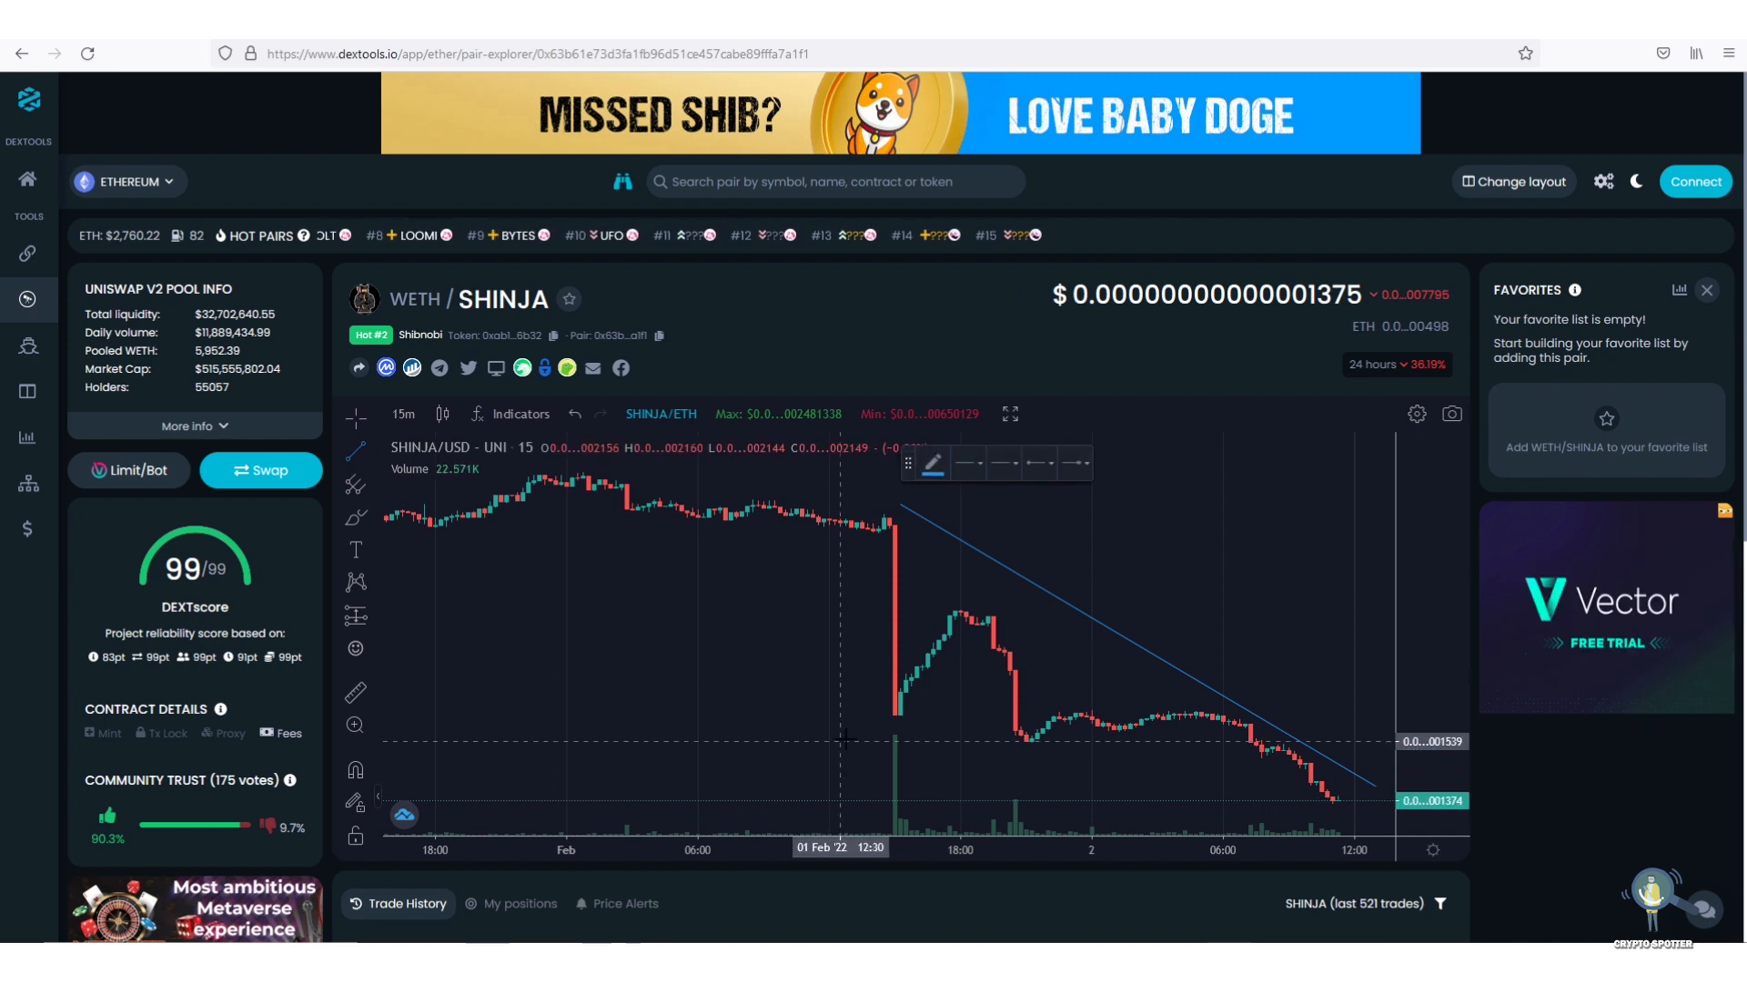
mouse_move(873, 732)
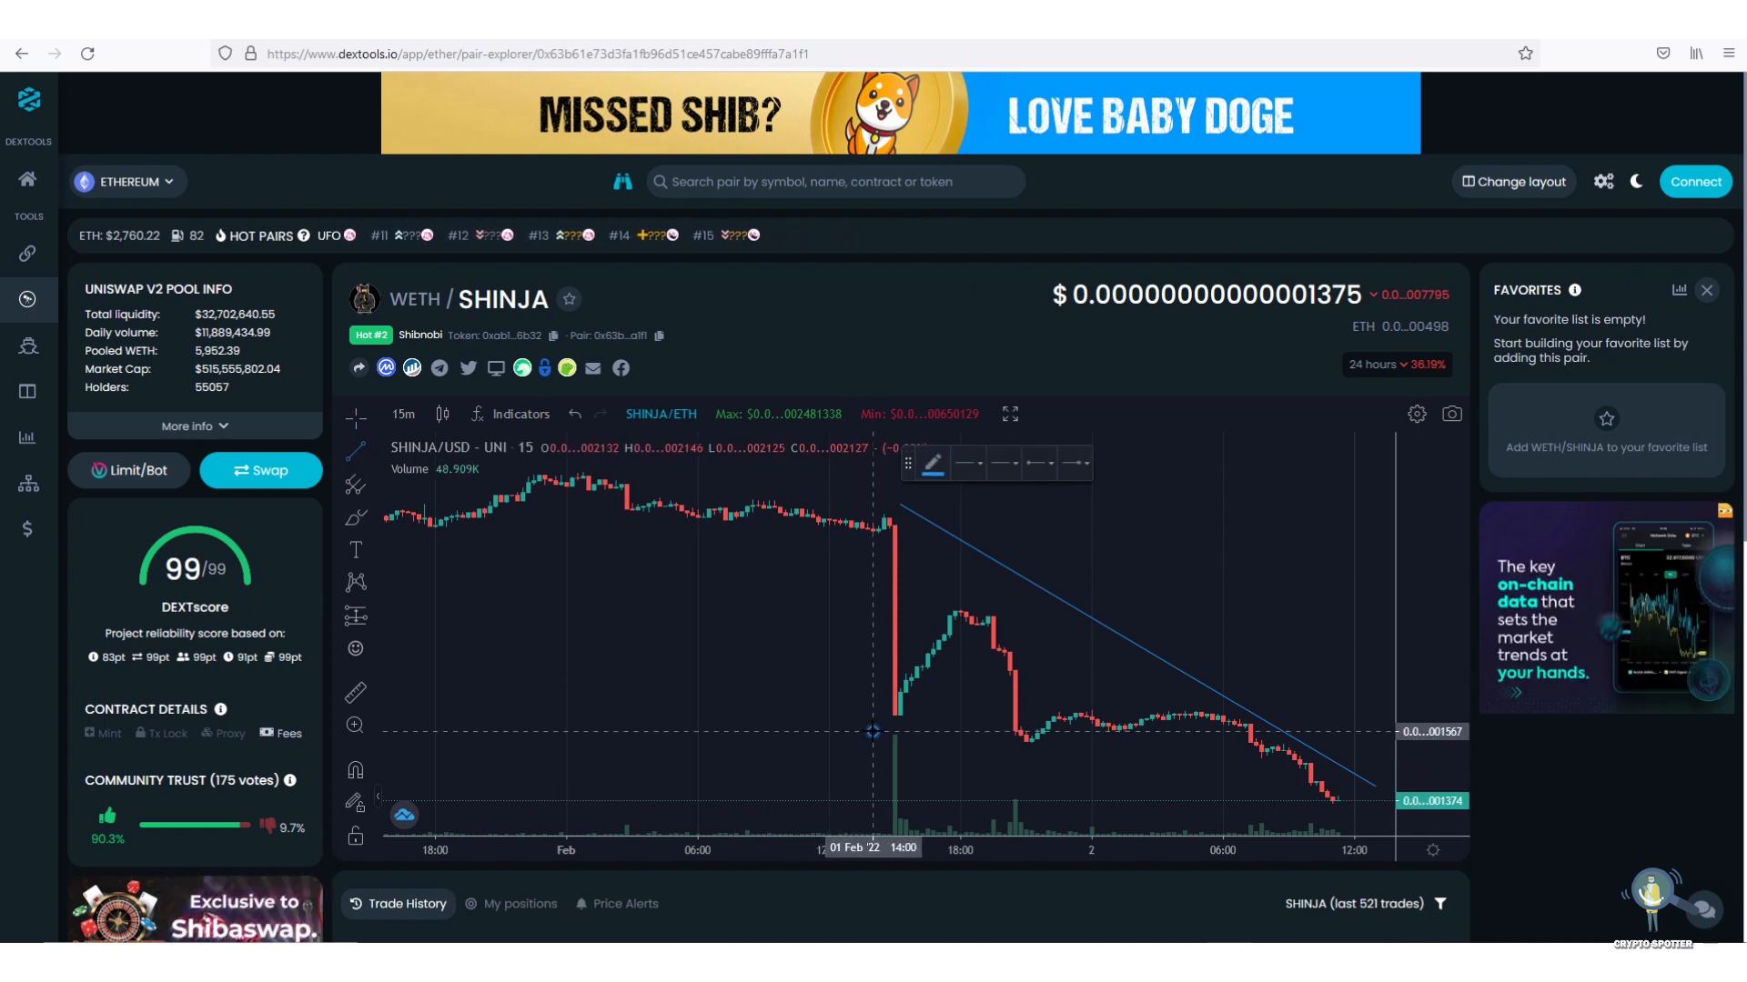